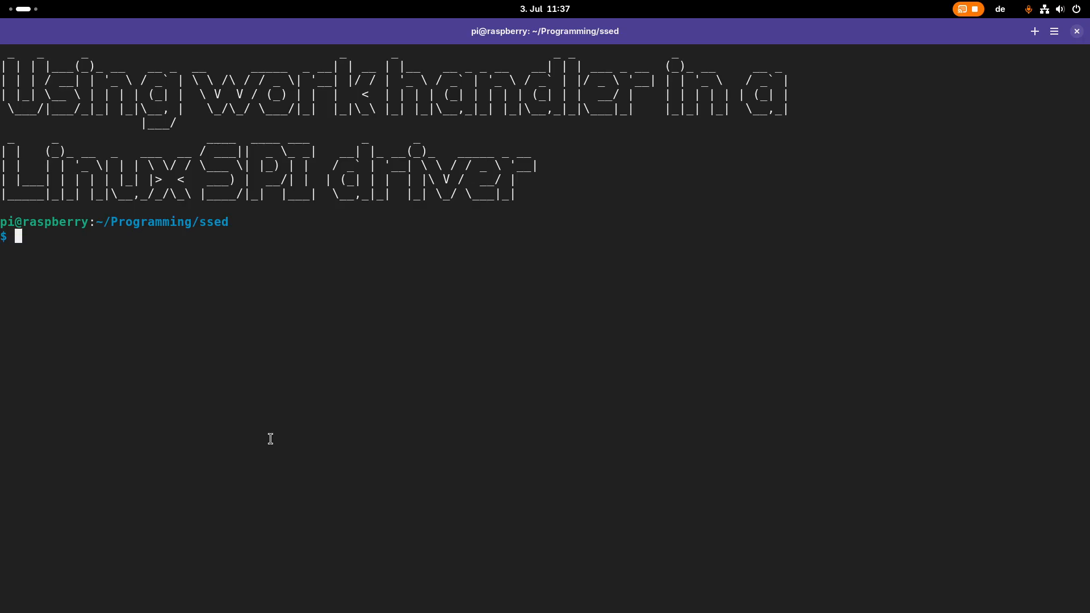
Step: Launch vim on ssed.c from the shell prompt
type("v")
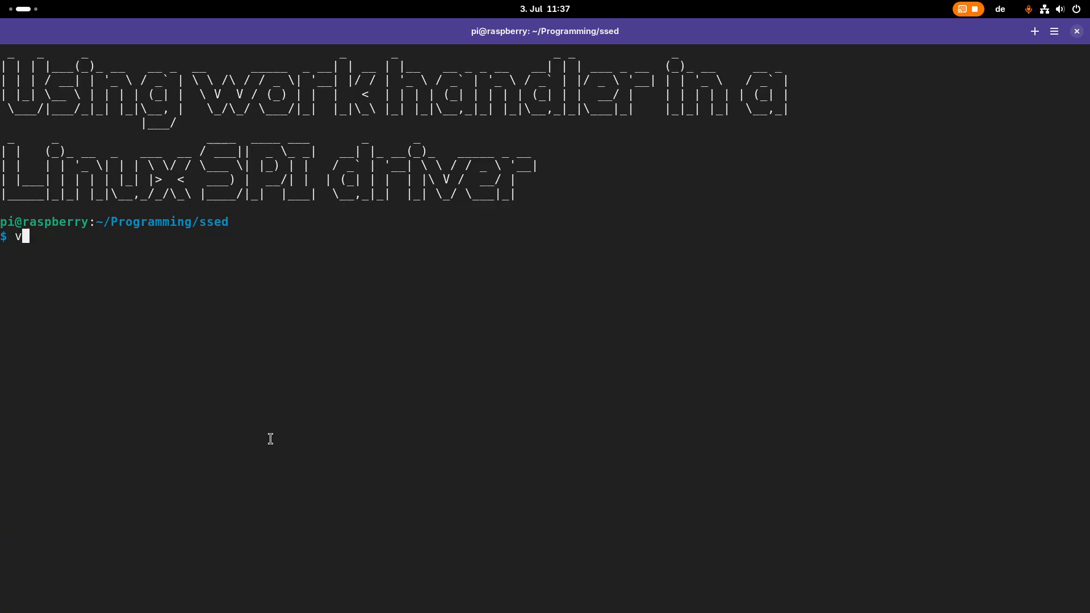
type("im ssed.c")
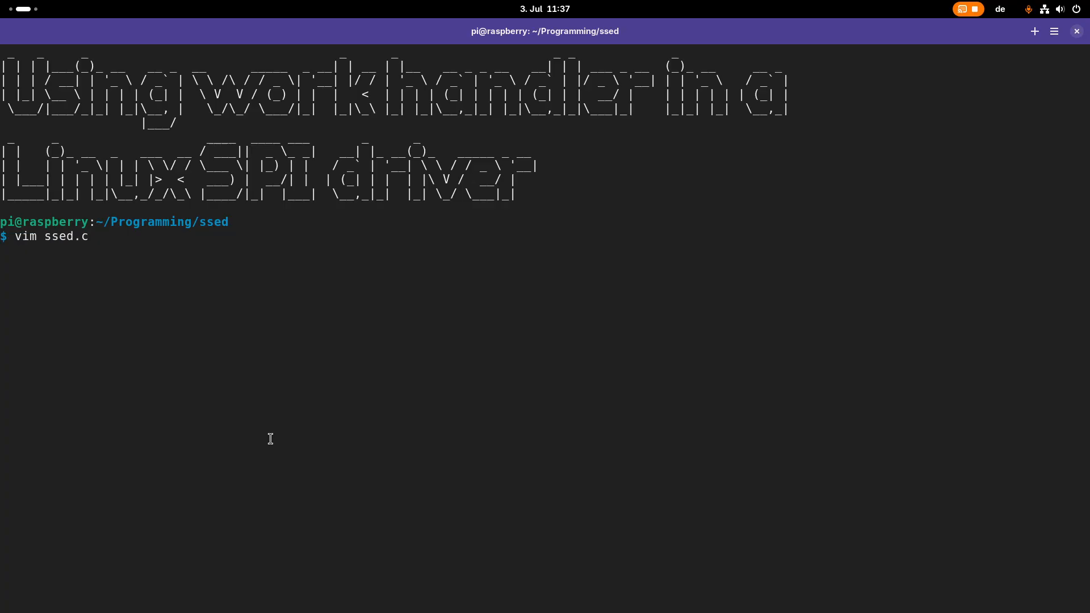
key("Return")
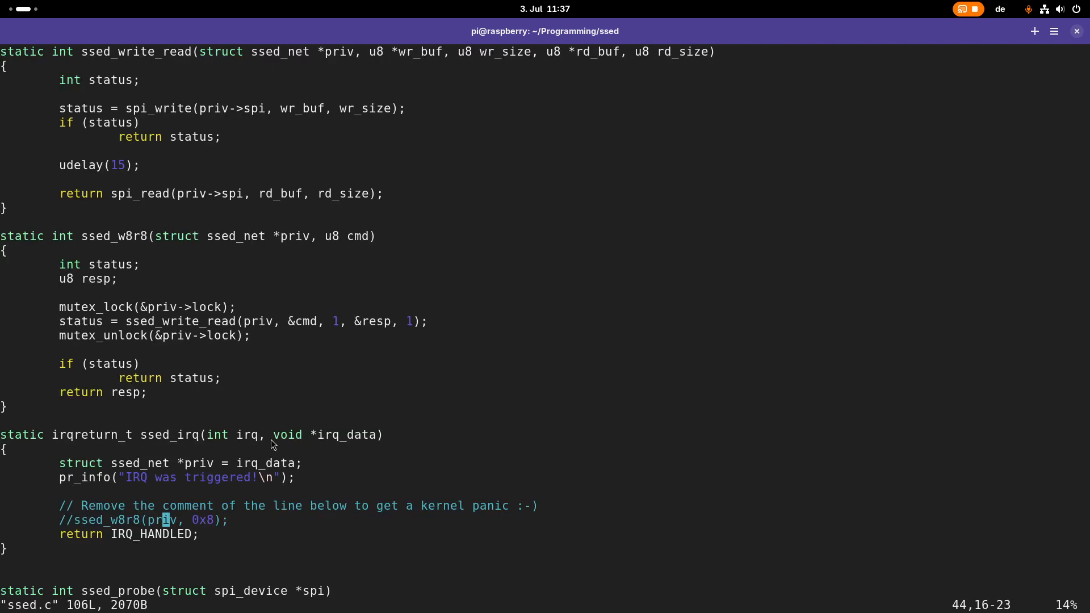
scroll("down", 3)
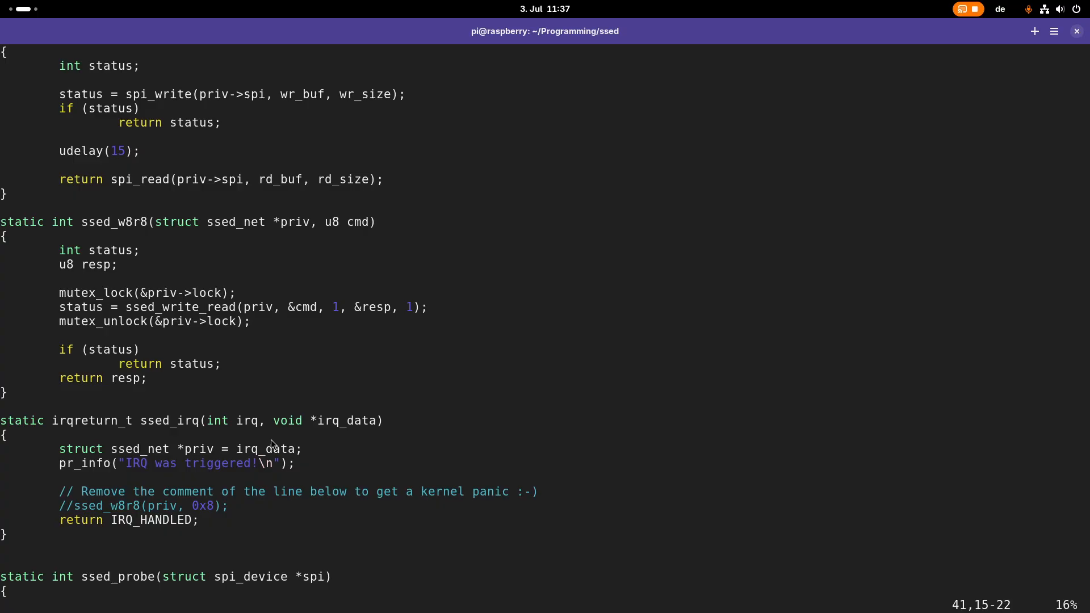
double_click(163, 463)
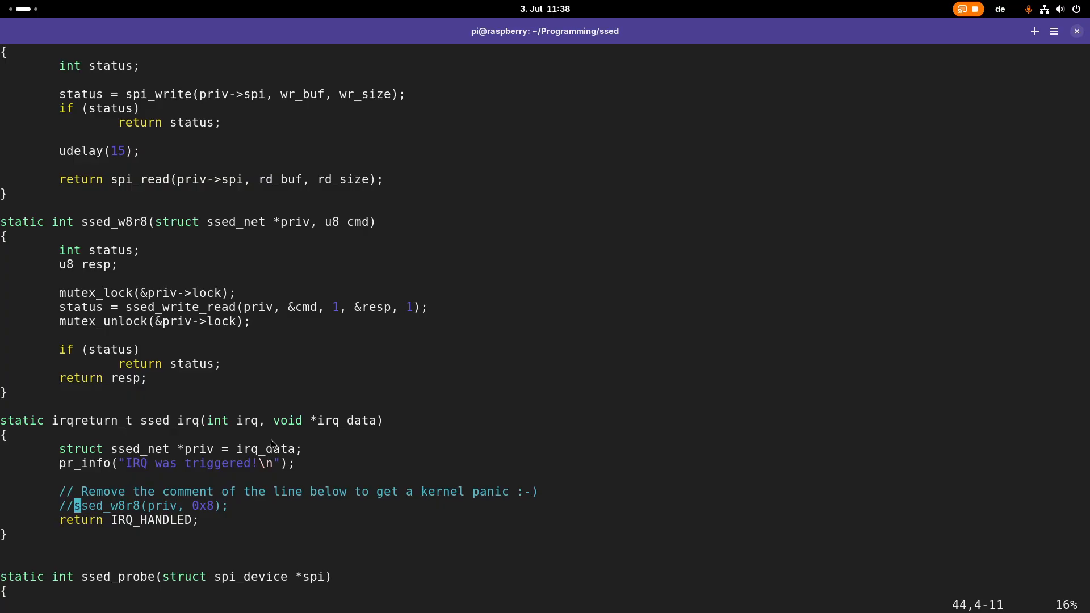
scroll("down", 3)
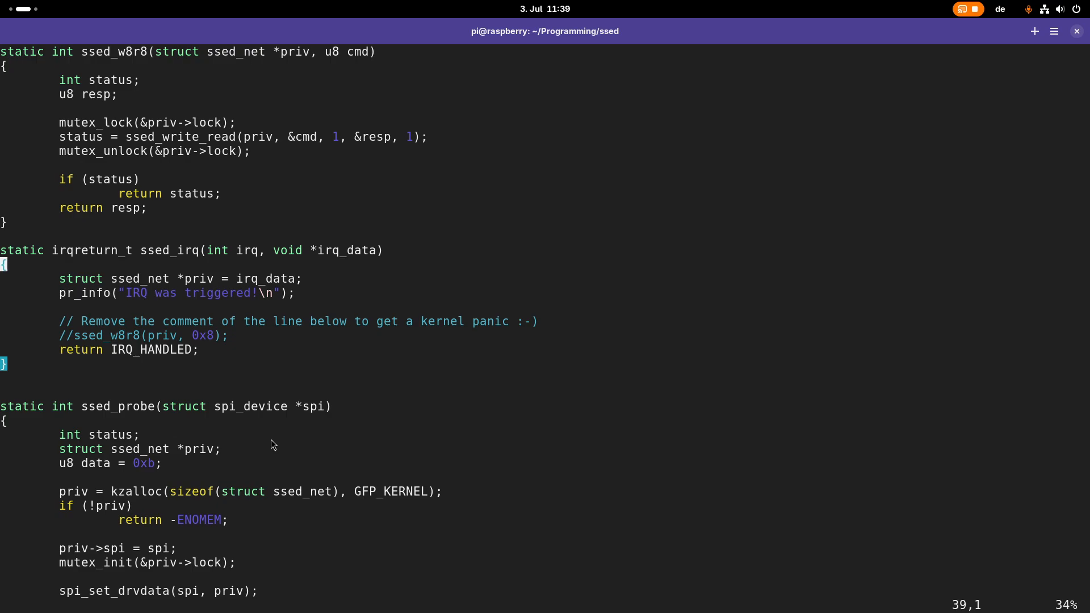
scroll("up", 3)
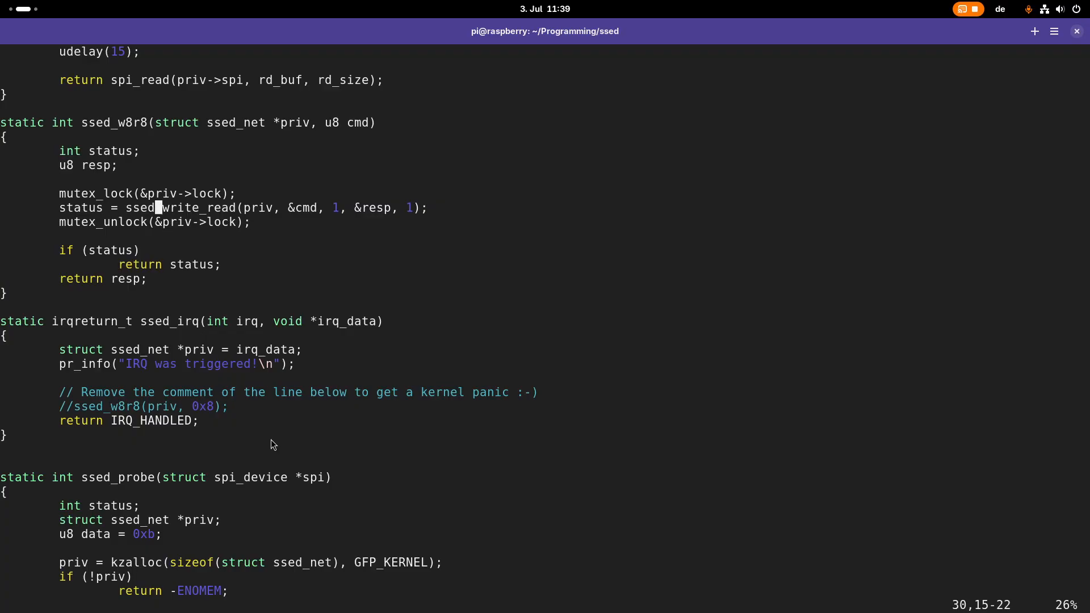
scroll("up", 3)
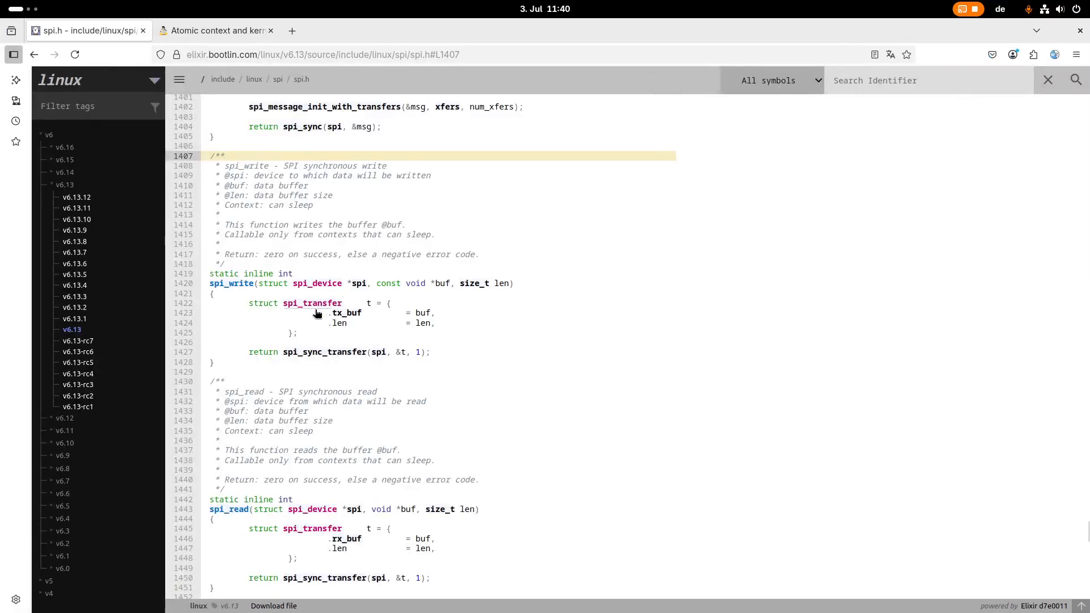
mouse_move(518, 384)
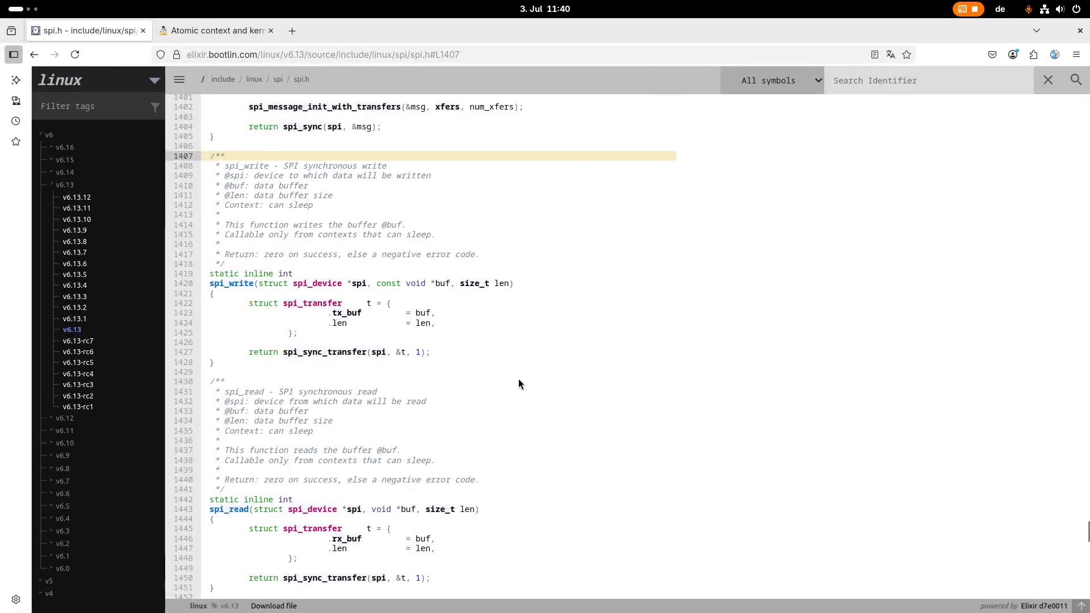
mouse_move(231, 285)
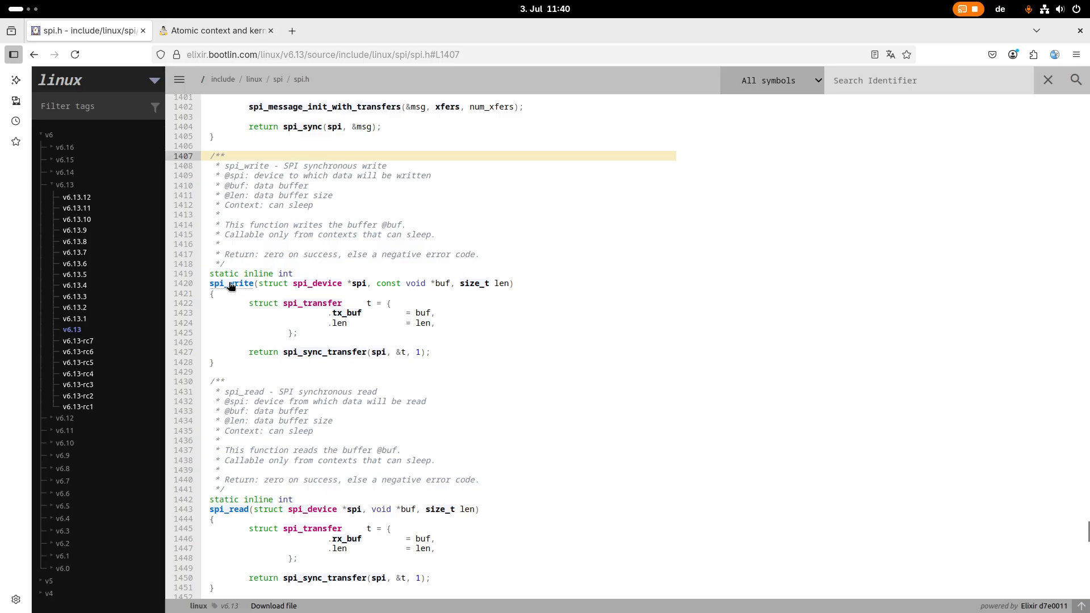
mouse_move(511, 301)
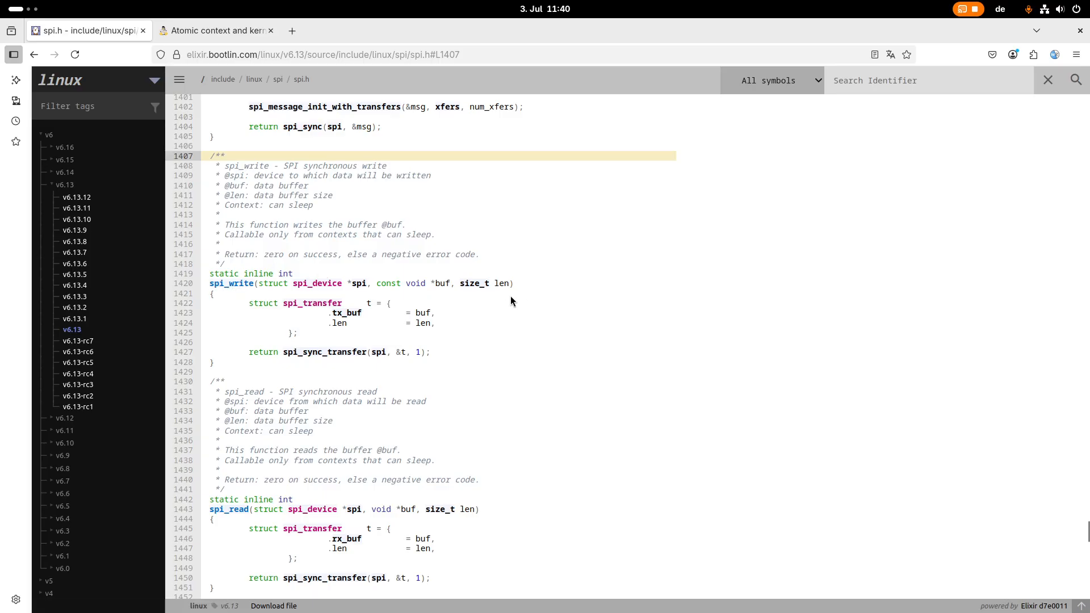
Step: Select the 'Context: can sleep' note above spi_write in spi.h
double_click(268, 205)
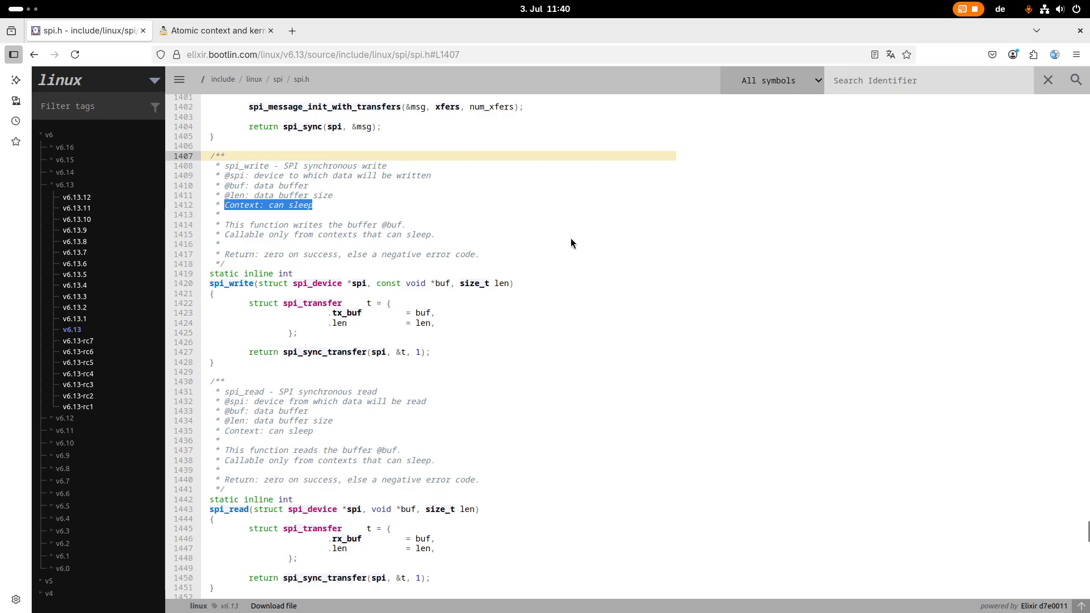
mouse_move(273, 217)
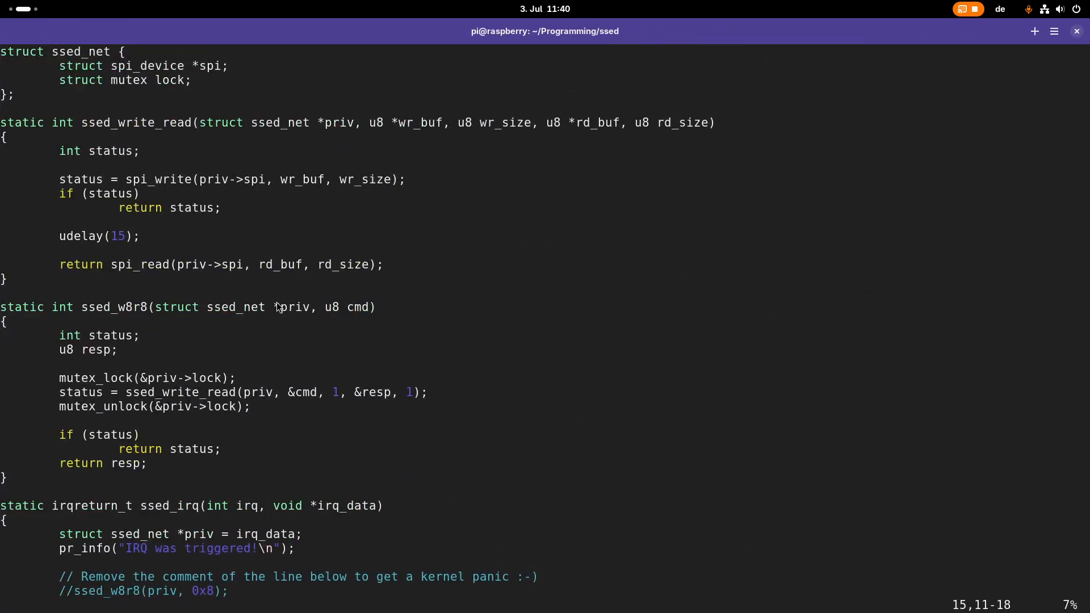
mouse_move(361, 505)
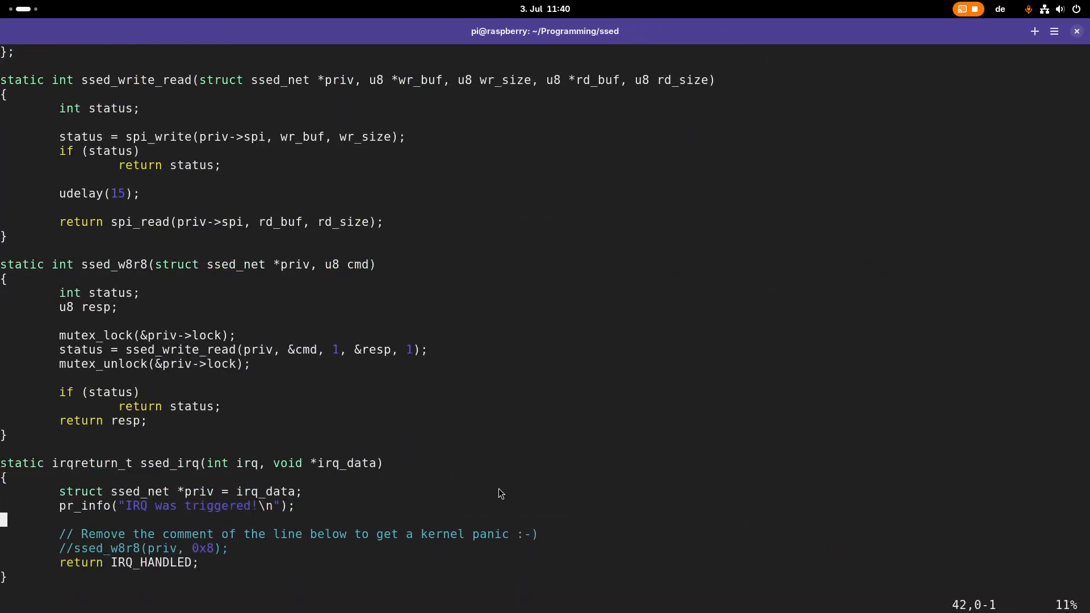
Step: Start a new '#include <linux/.h>' line below the interrupt.h include
scroll("down", 3)
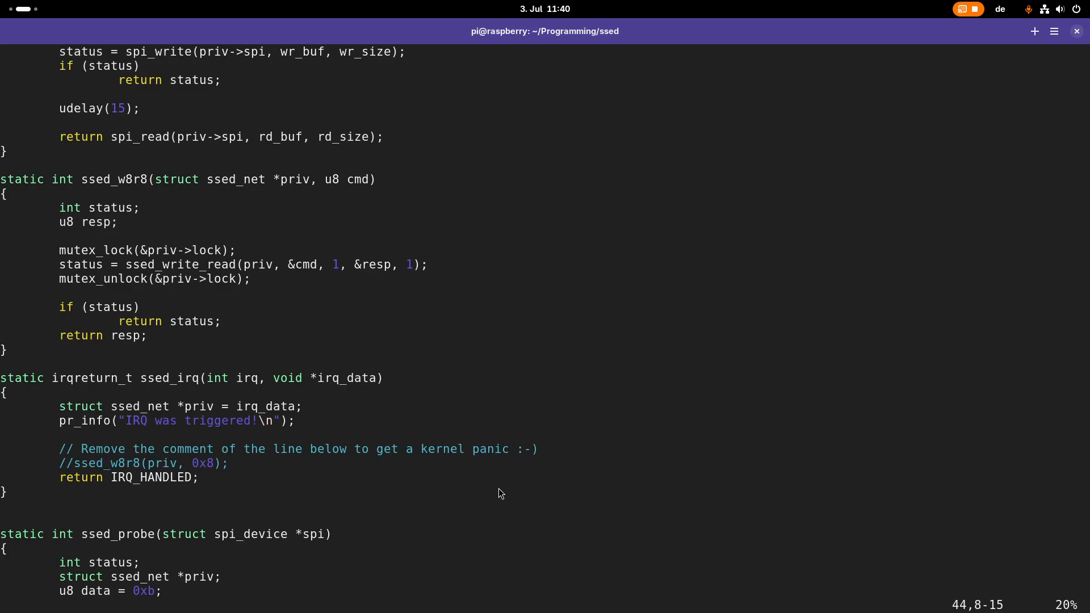
left_click(106, 463)
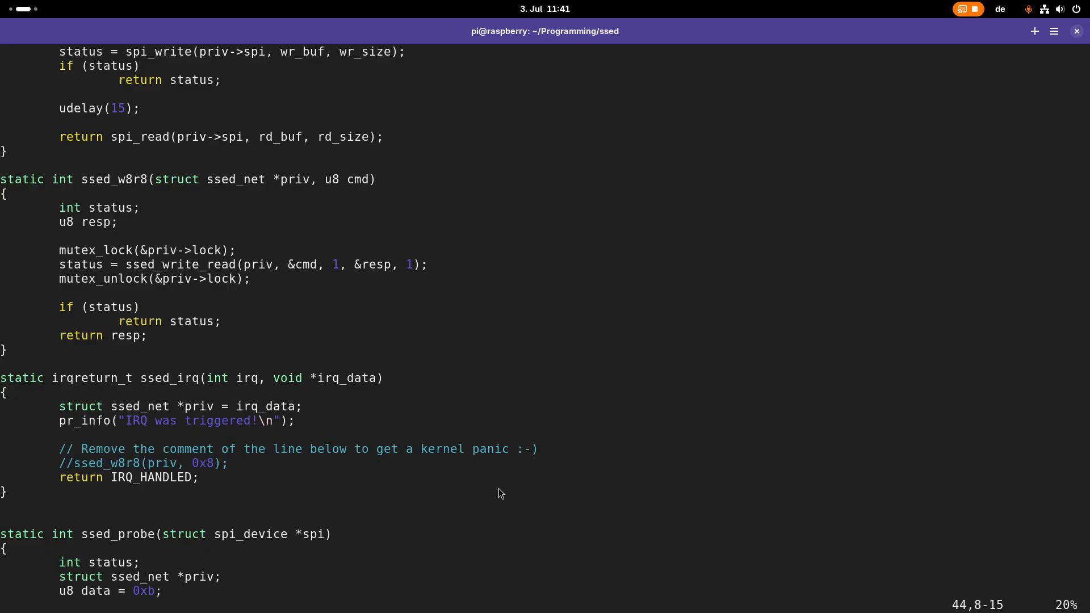
left_click(105, 464)
type("#include <linux/.h>")
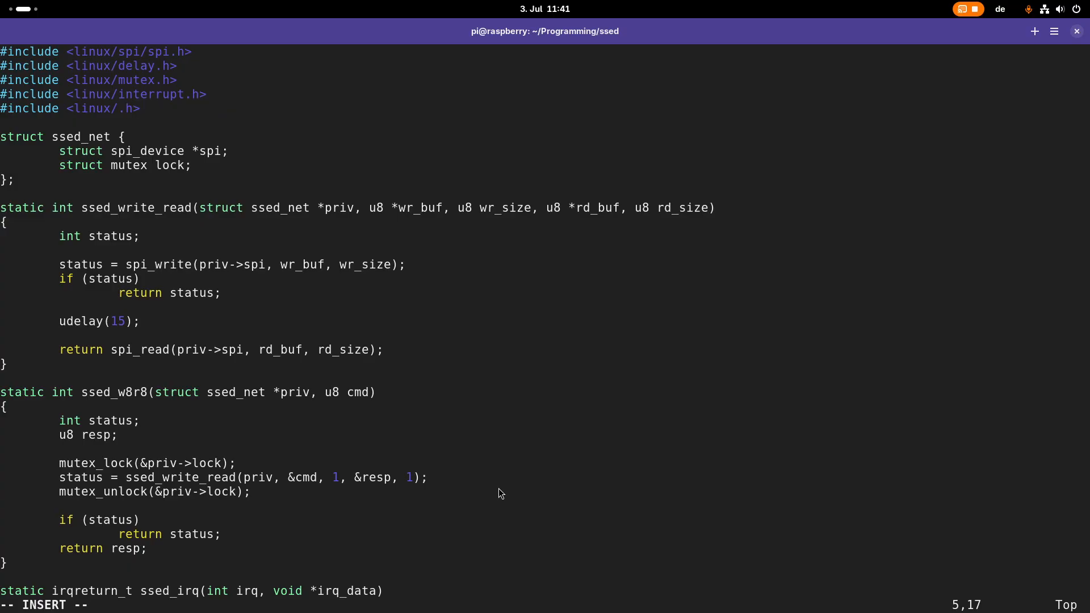
Step: Complete the include as <linux/workqueue.h> and add 'struct work_struct irq_work;' to ssed_net
type("workqueue")
type("struct ;")
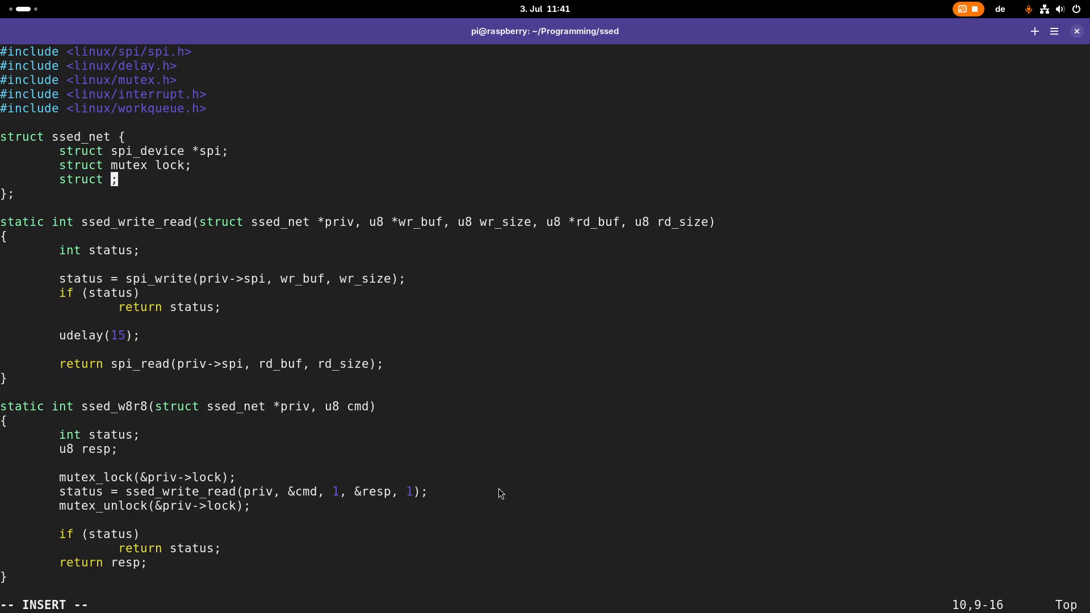
type("work_")
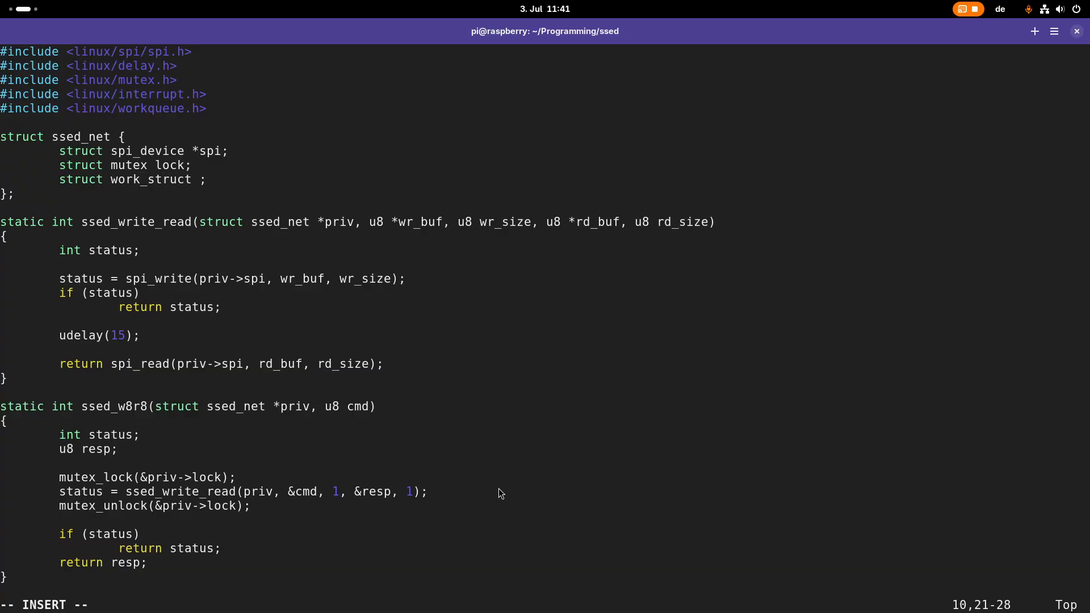
type("irq_wo")
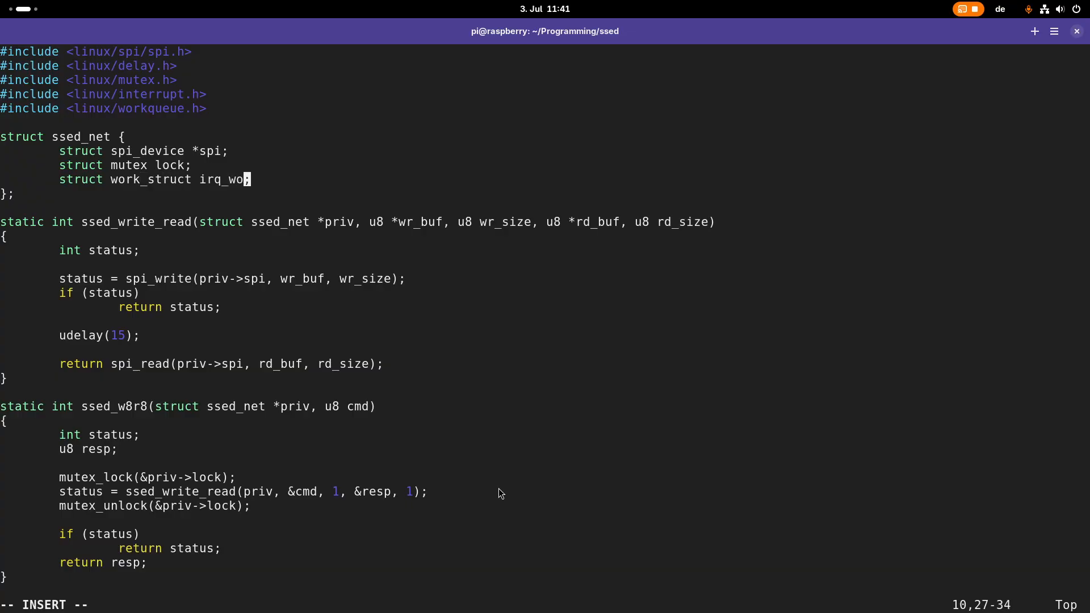
type("rk")
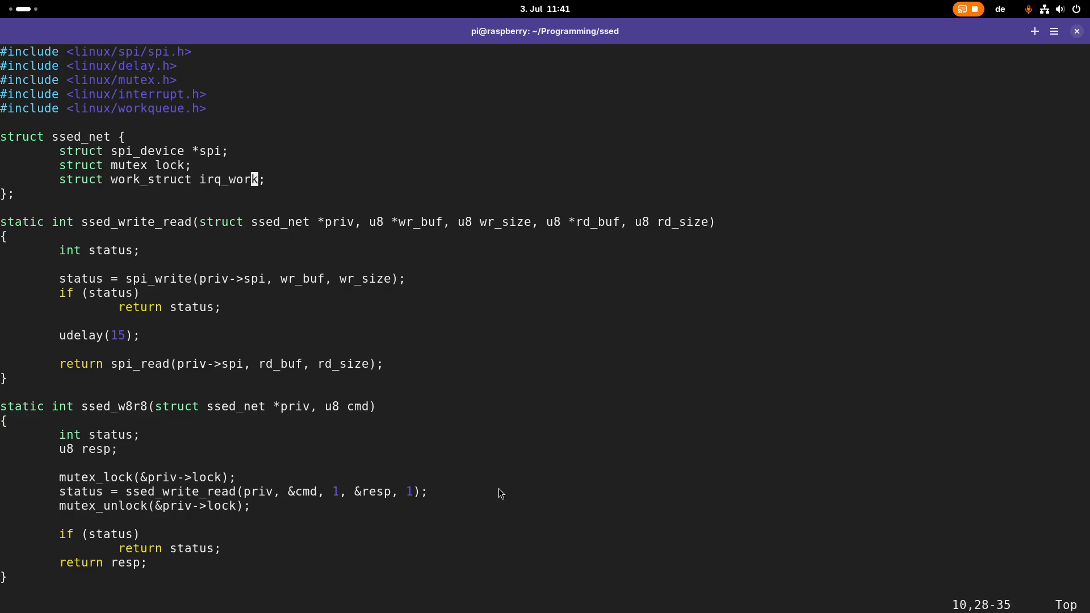
scroll("down", 3)
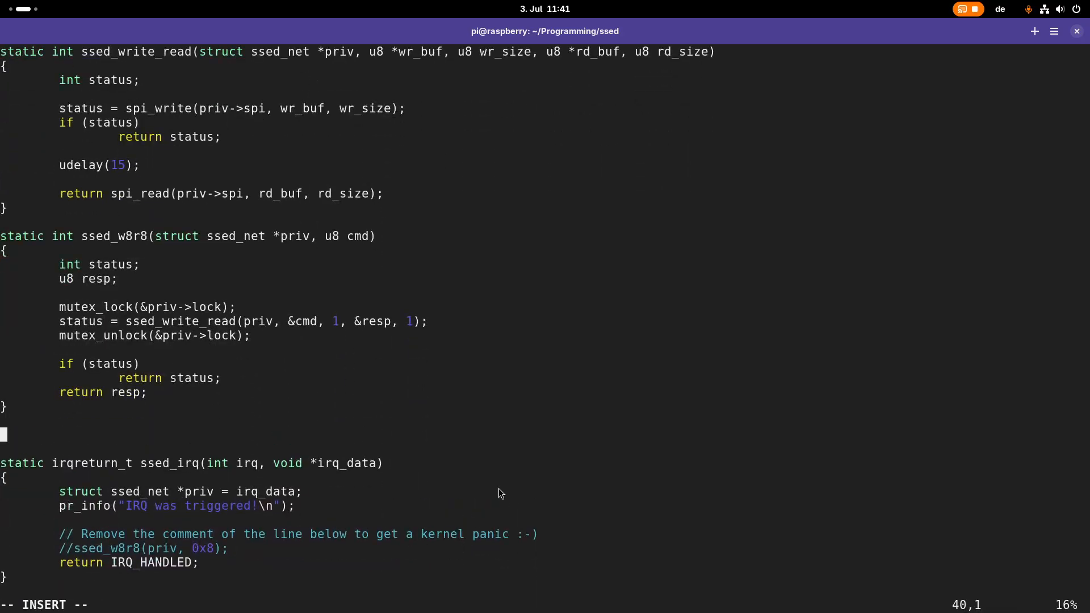
Step: Declare 'static void ssed_irq_work_handler(struct work_struct *w)' above ssed_irq
type("static void")
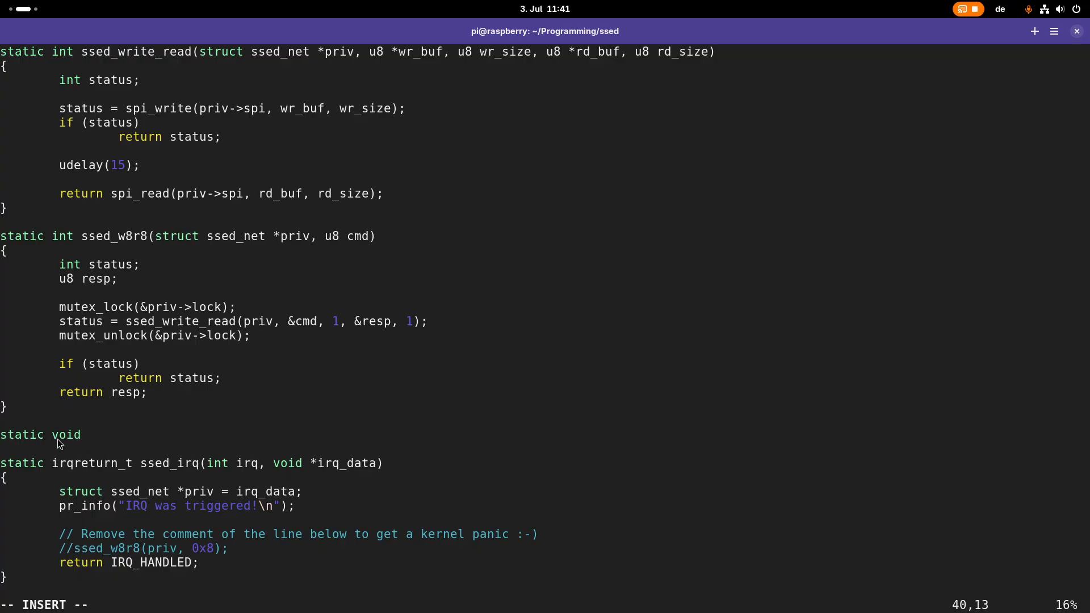
type("s")
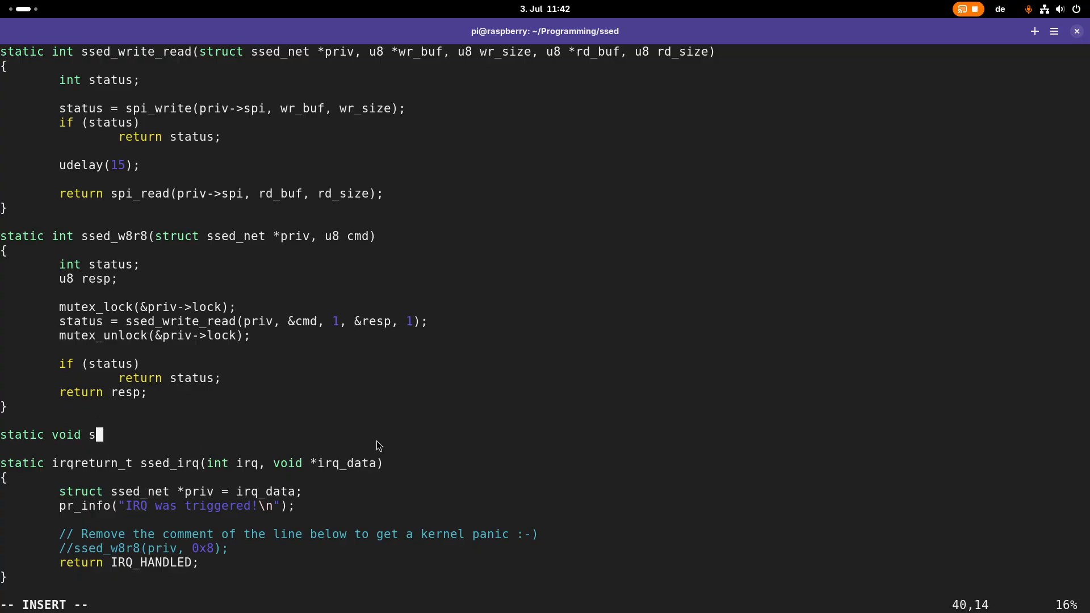
type("sed_irq_")
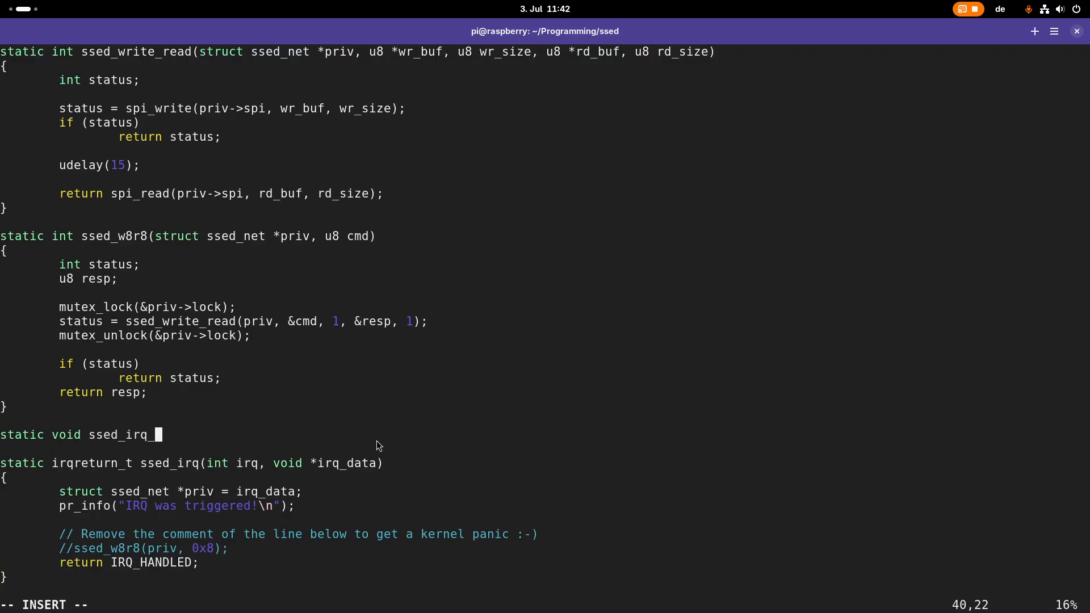
type("work_handl")
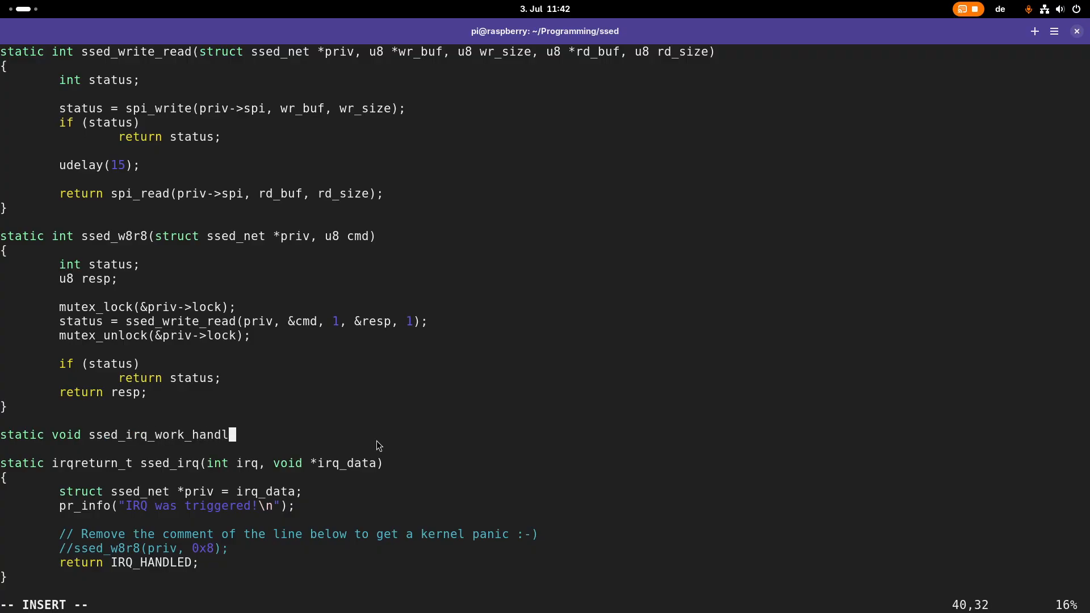
type("er(")
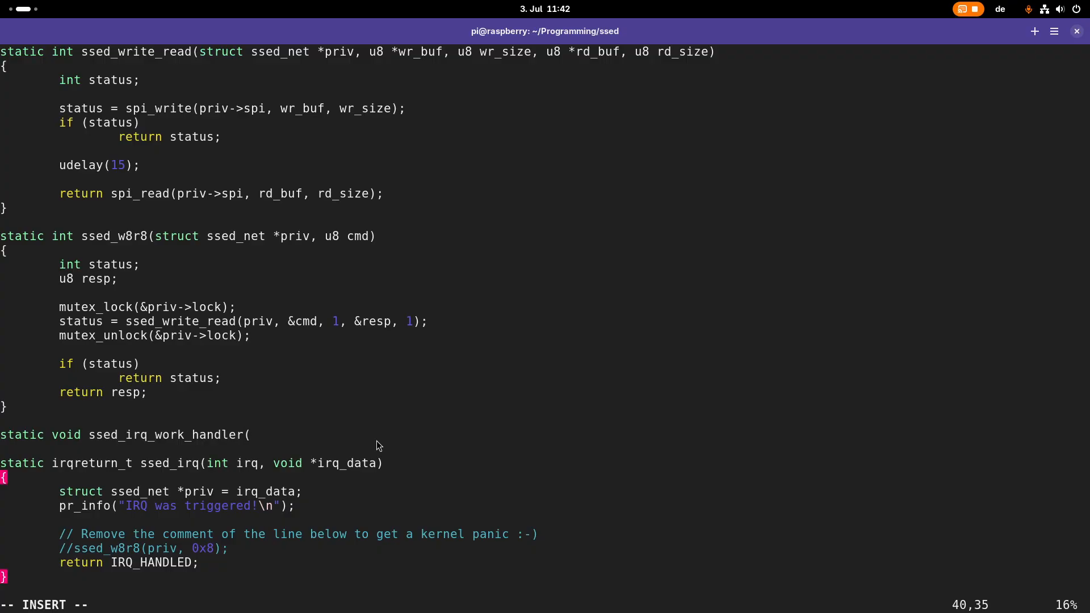
type("struct")
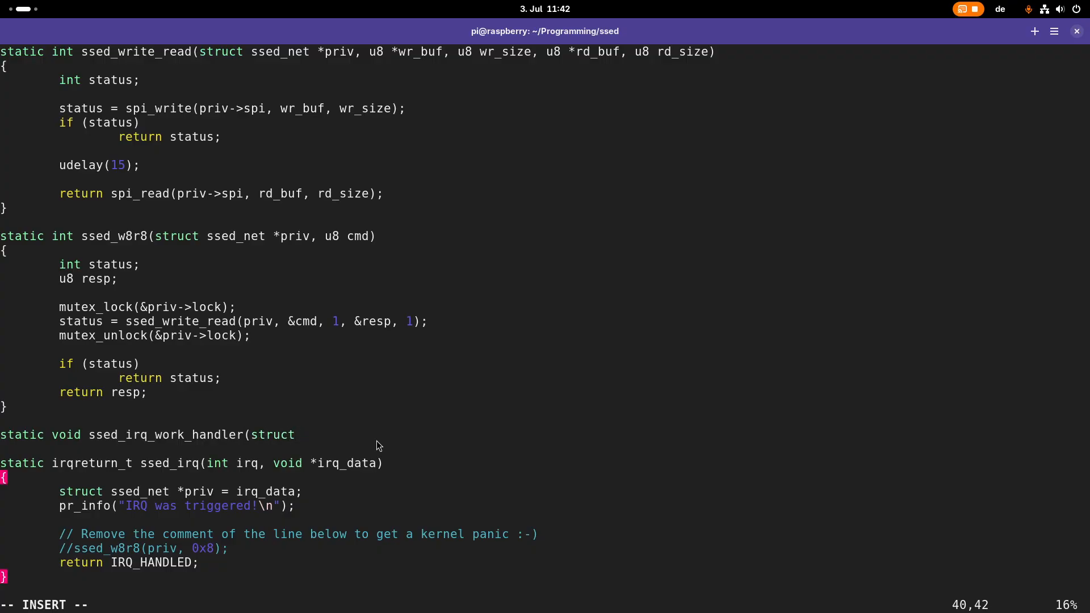
type("work")
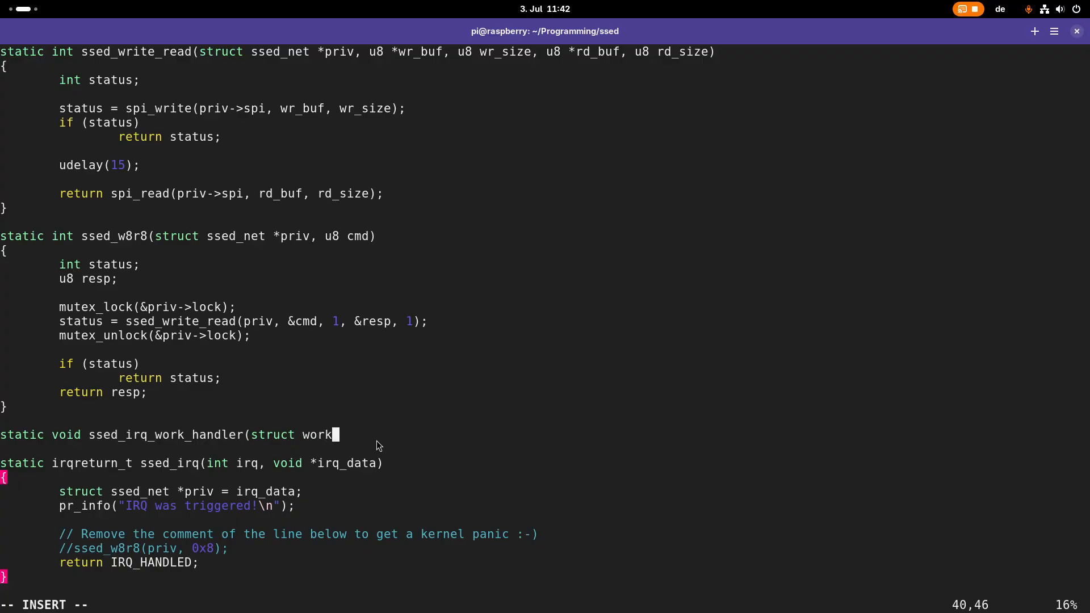
type("_struct *w")
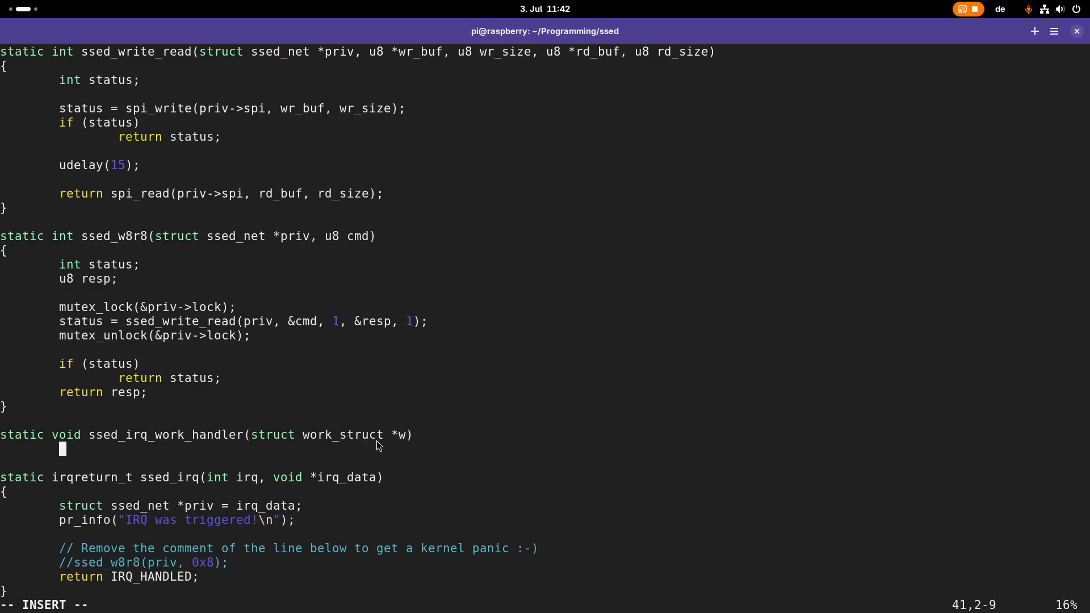
key("Return")
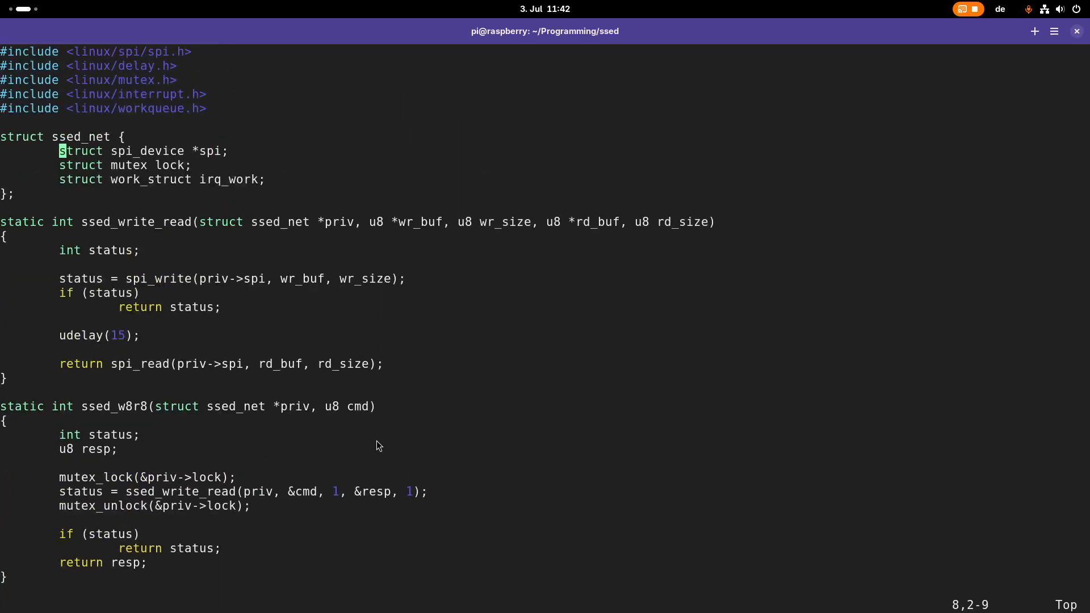
key("Up")
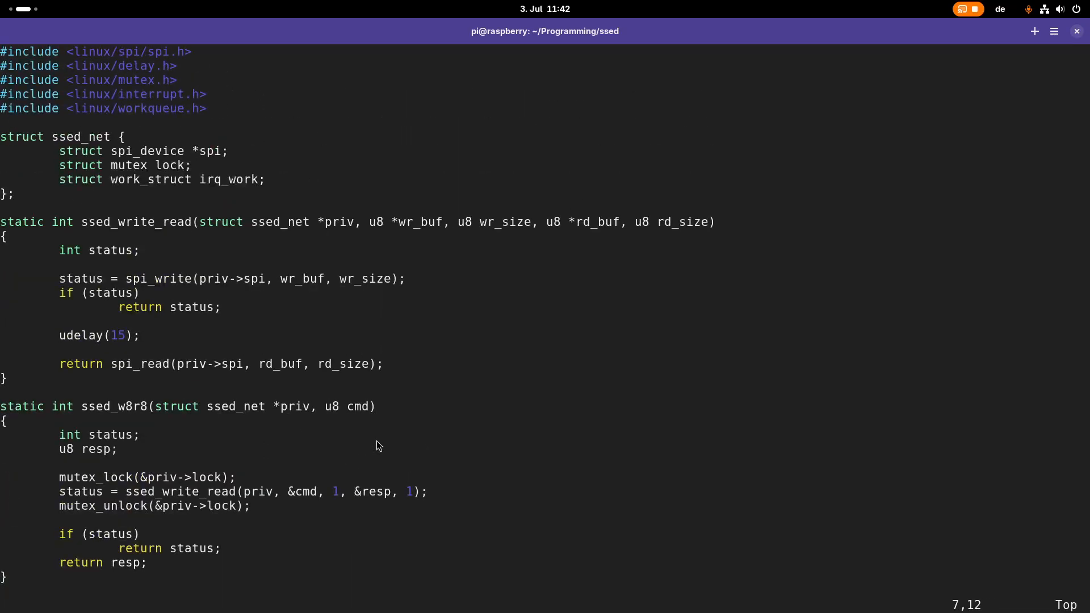
Step: In the work handler, get priv via container_of(w, struct ssed_net, irq_work)
scroll("down", 3)
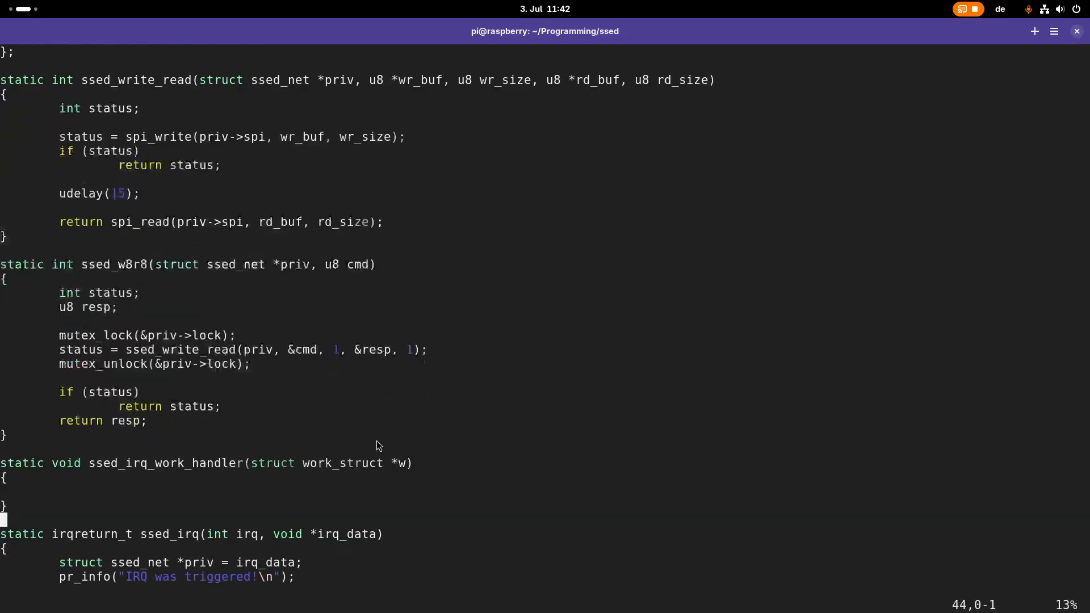
type("st")
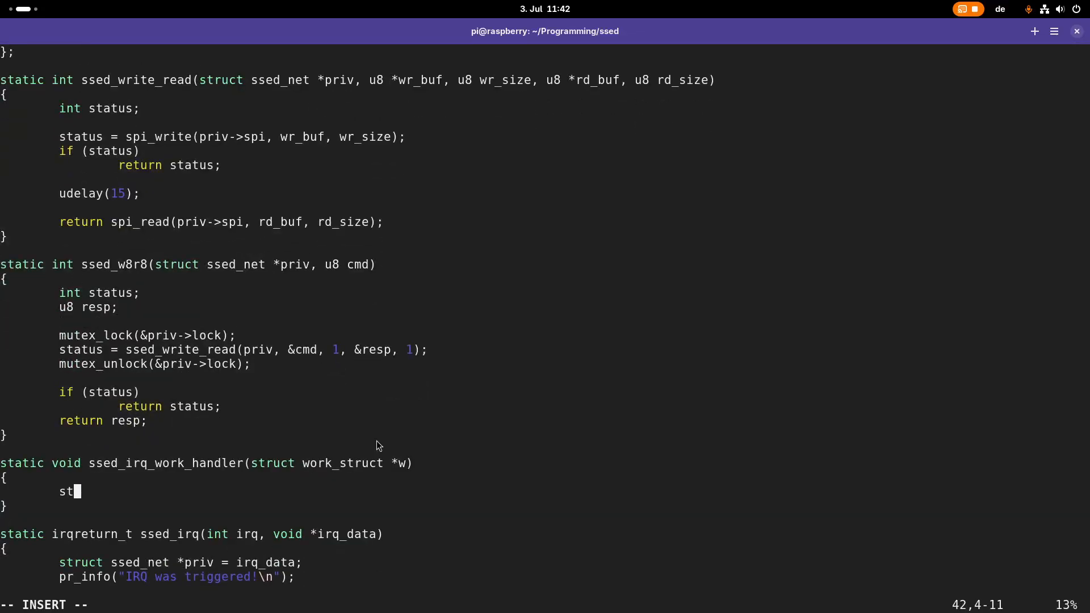
type("rc")
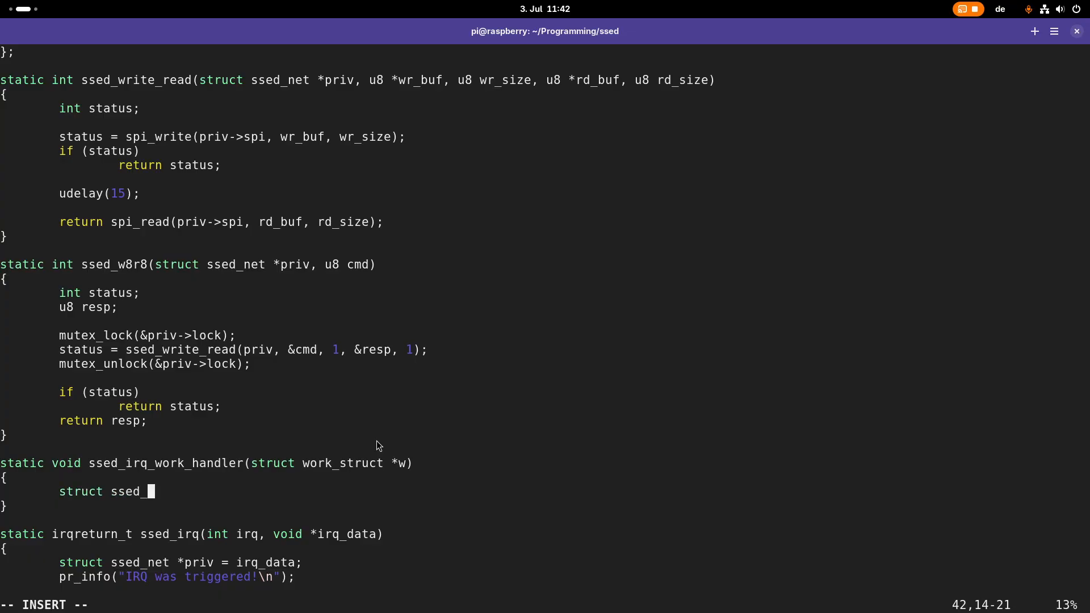
type("net *priv = contai")
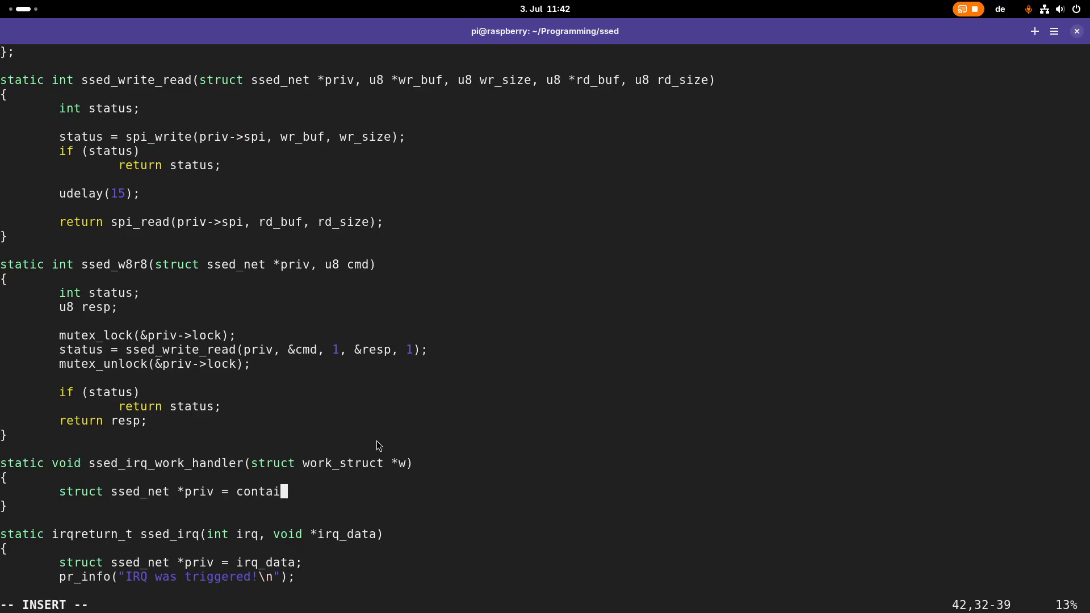
type("ner_of(")
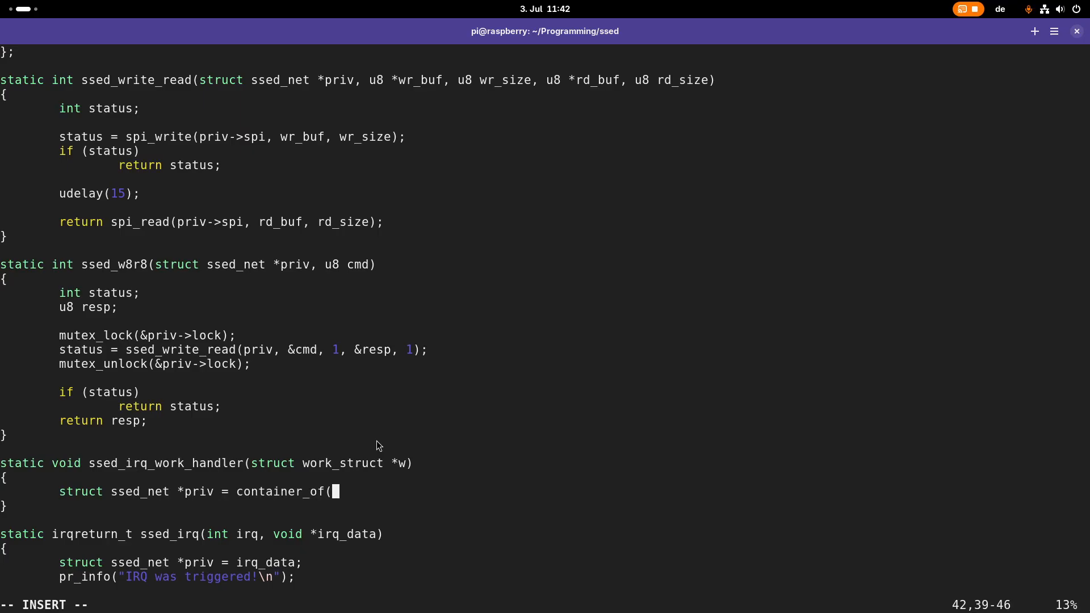
type("w")
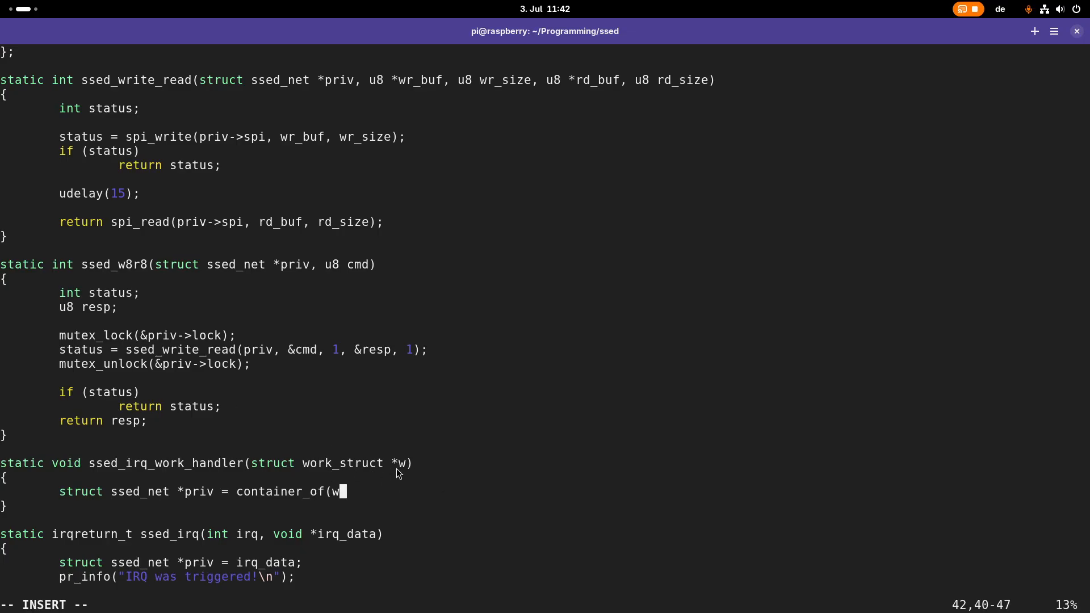
type(", struct")
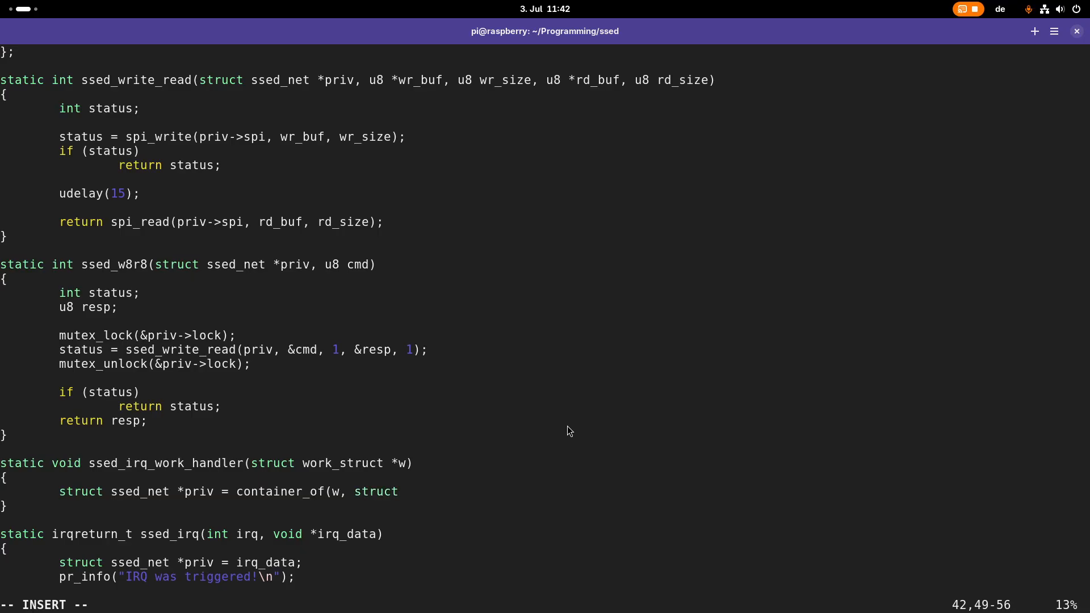
type("ssed_")
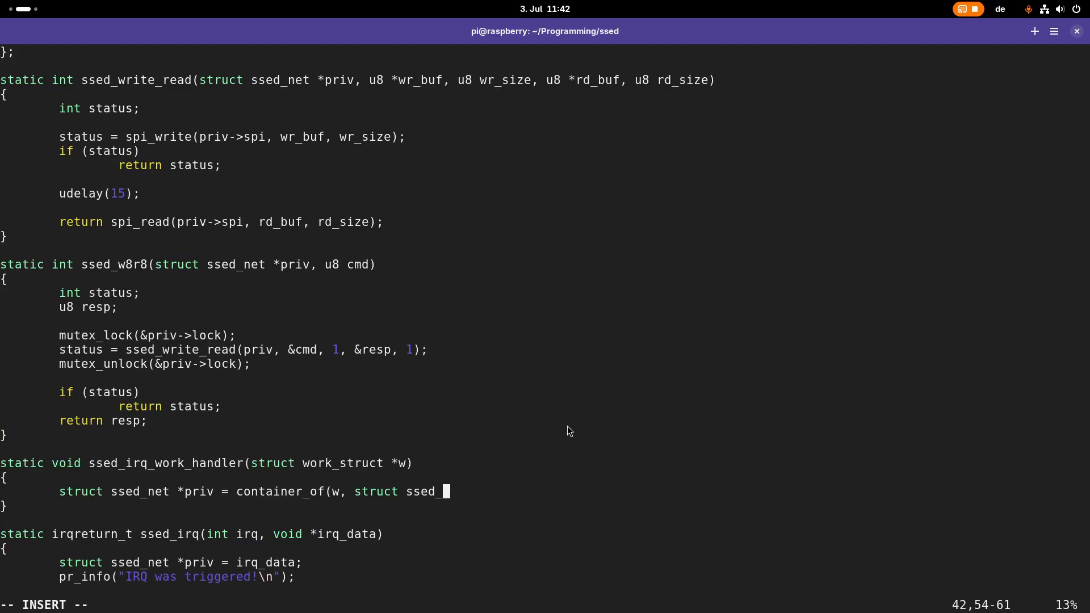
type("net, irq")
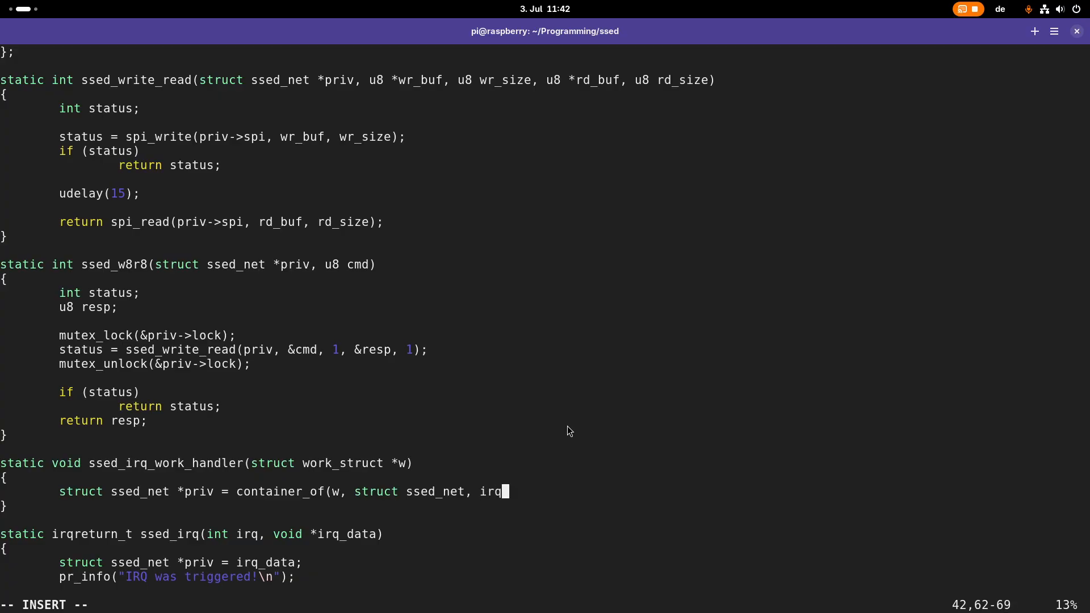
type("work);")
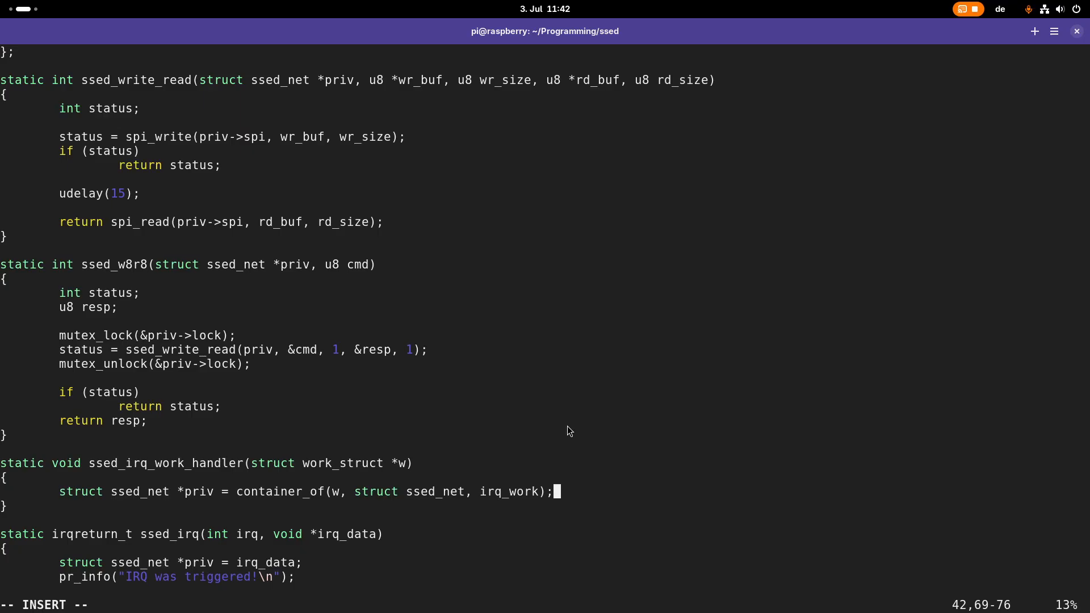
key("Return")
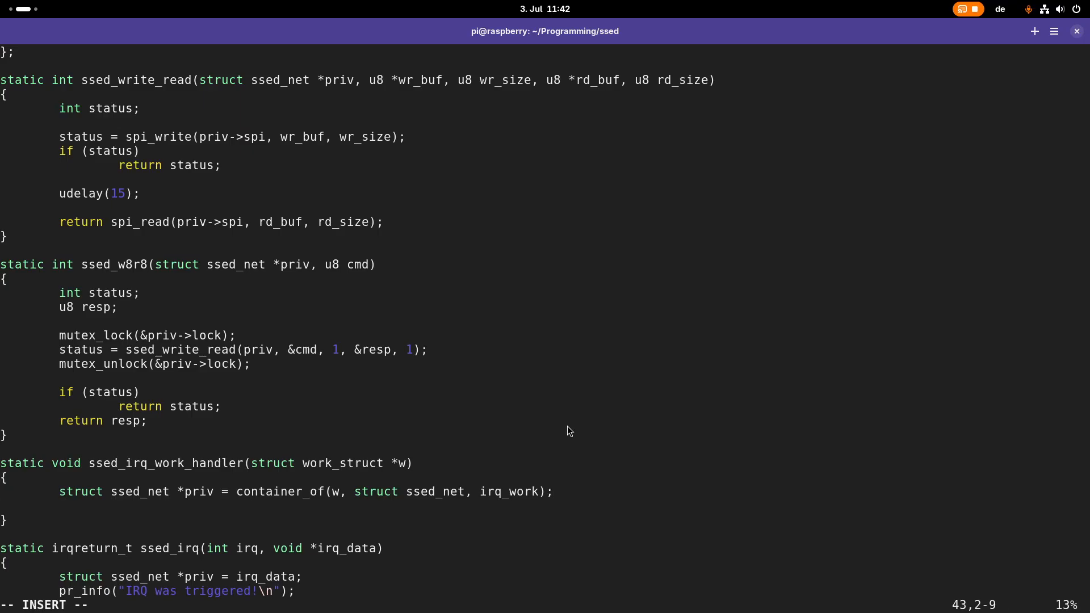
Step: Add a dev_info call logging 'IRQ Work handler is running'
type("dev")
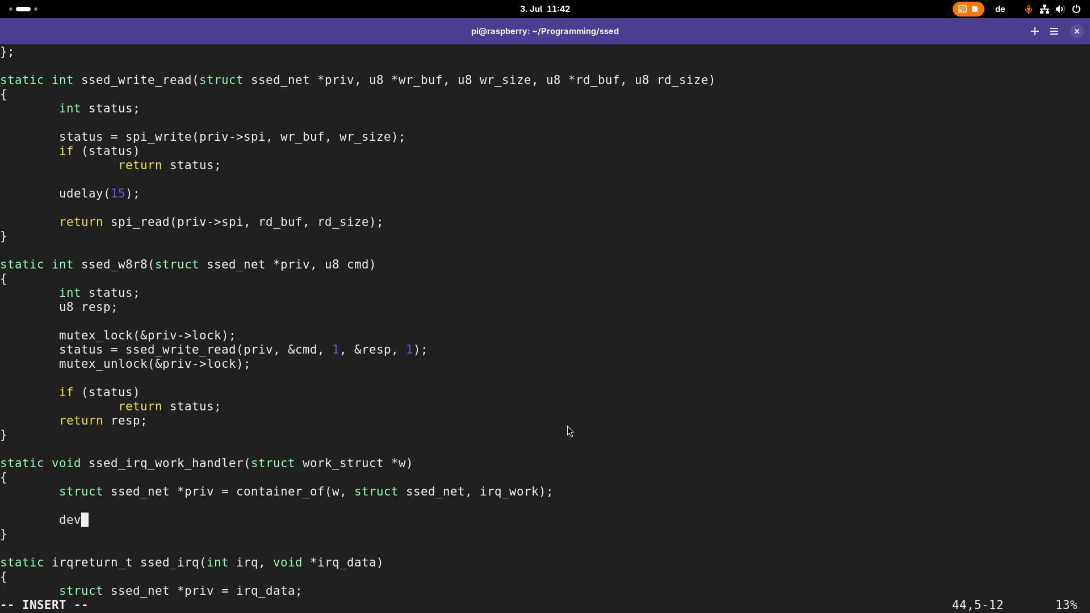
type("_info(")
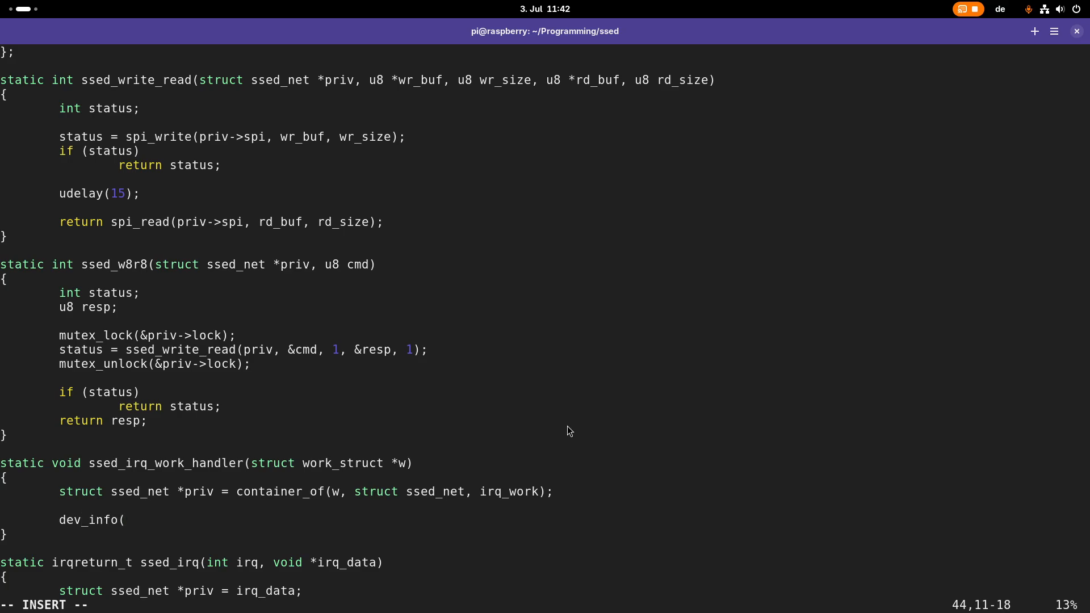
type("&priv->spi->")
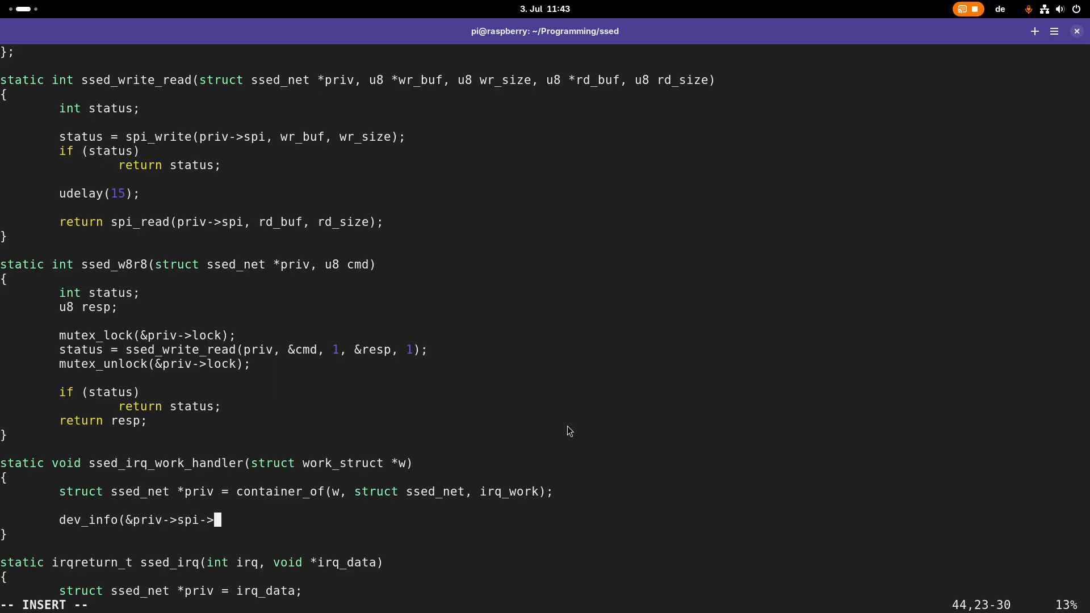
type("dev, \"IRQ")
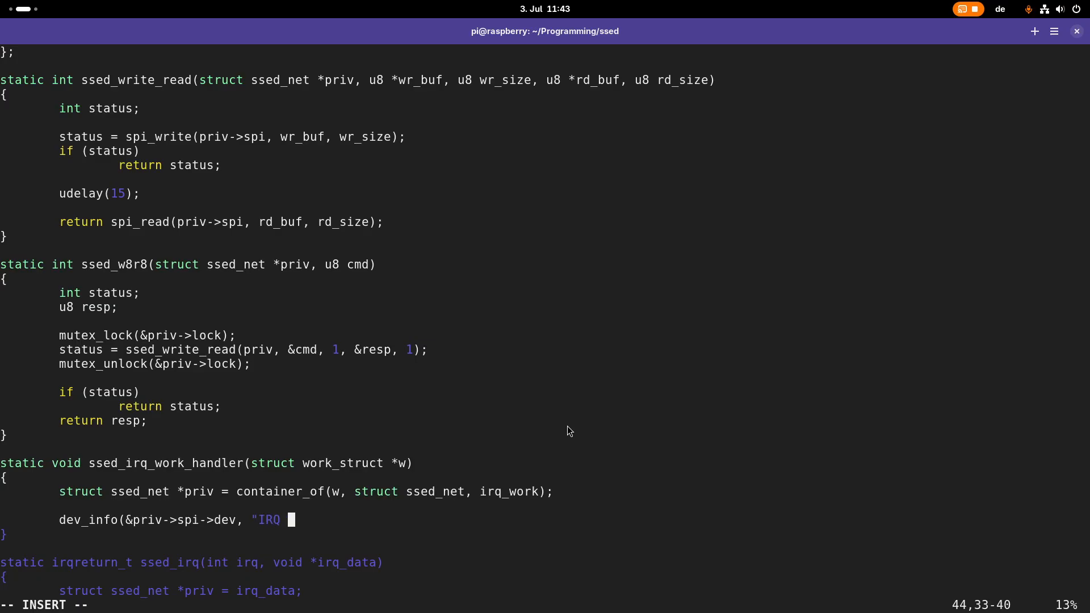
type("Work habdler")
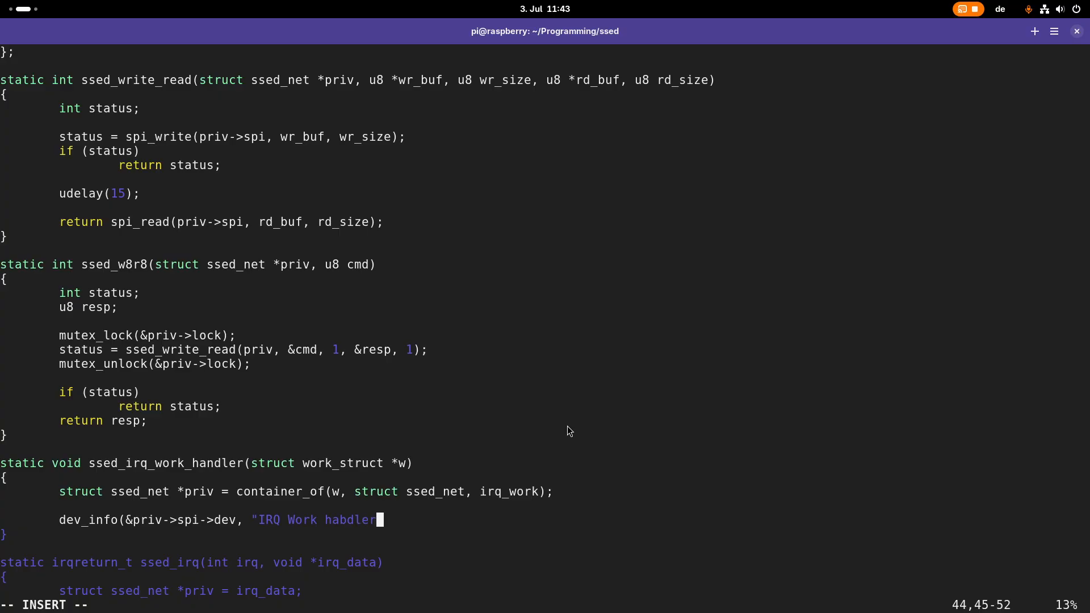
type("handler")
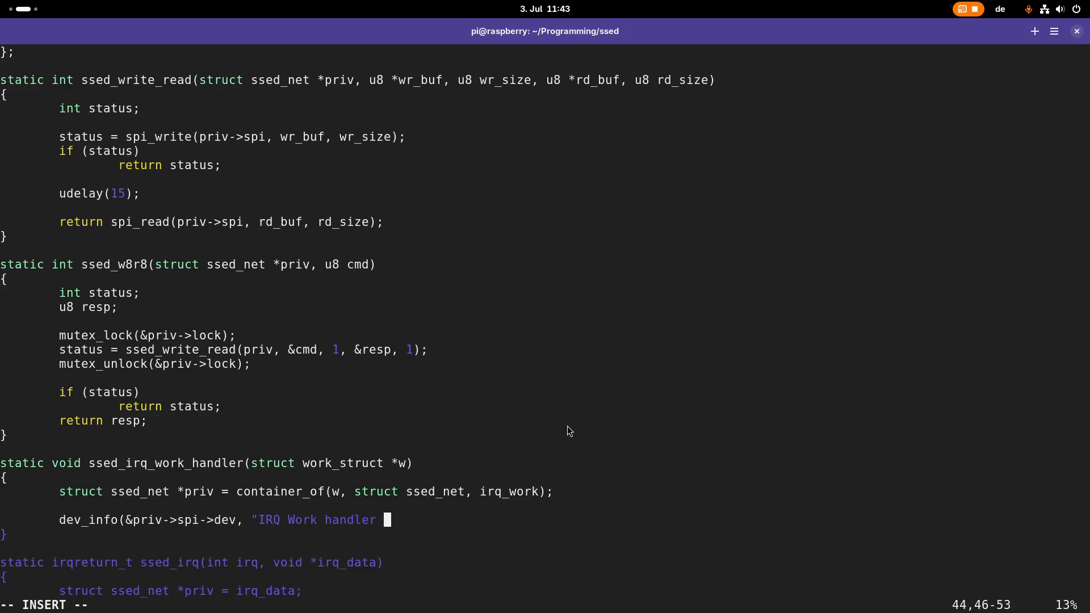
type("is ex")
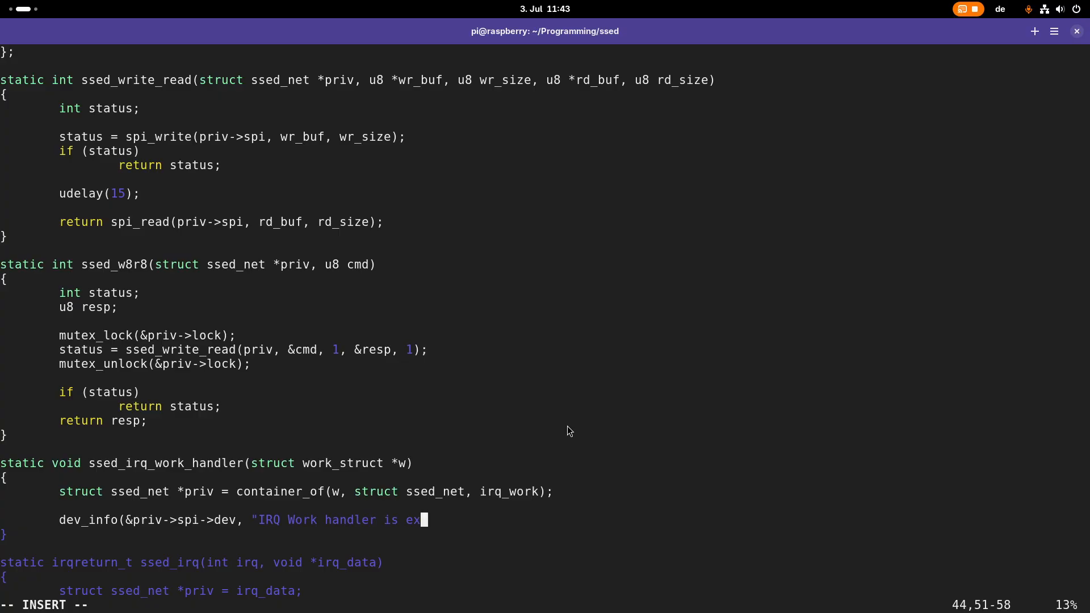
type("running\\n\");")
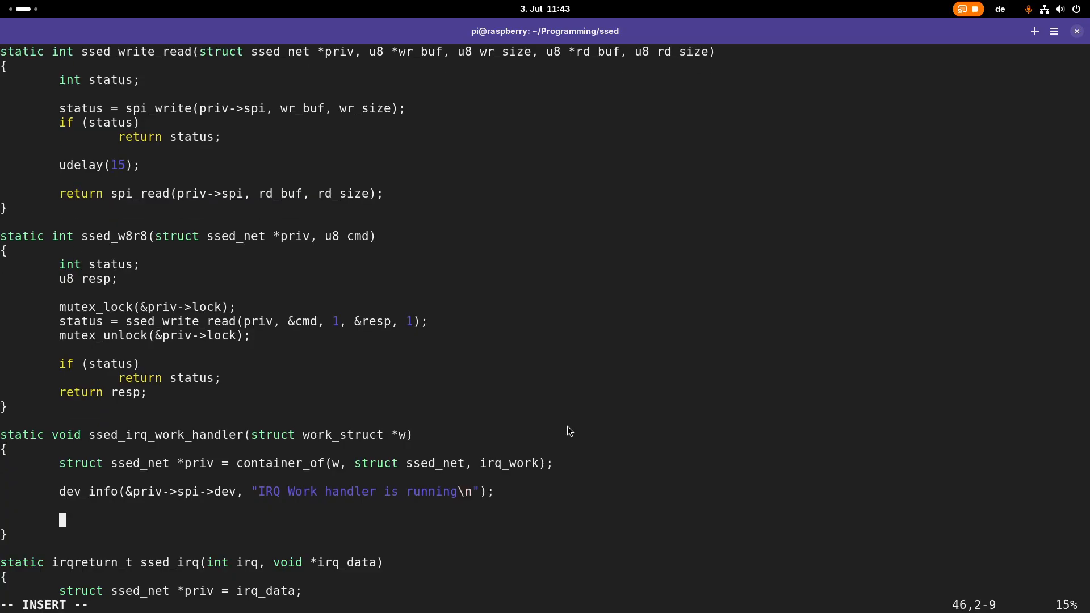
key("Up")
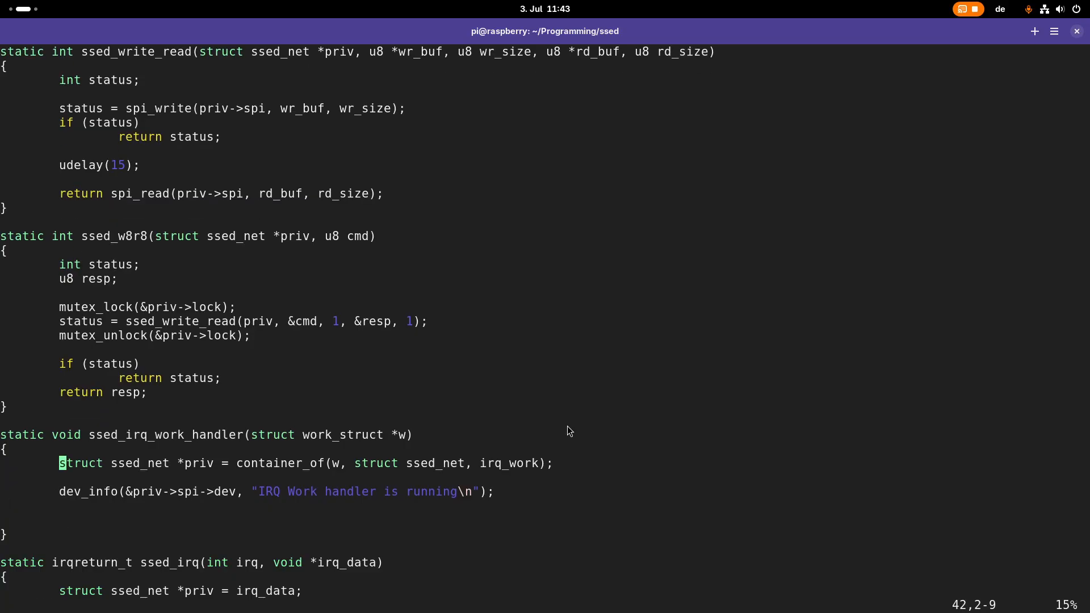
Step: Read register 0x8 into resp with ssed_w8r8 and log 'IRQ flags: 0x%x'
key("Return")
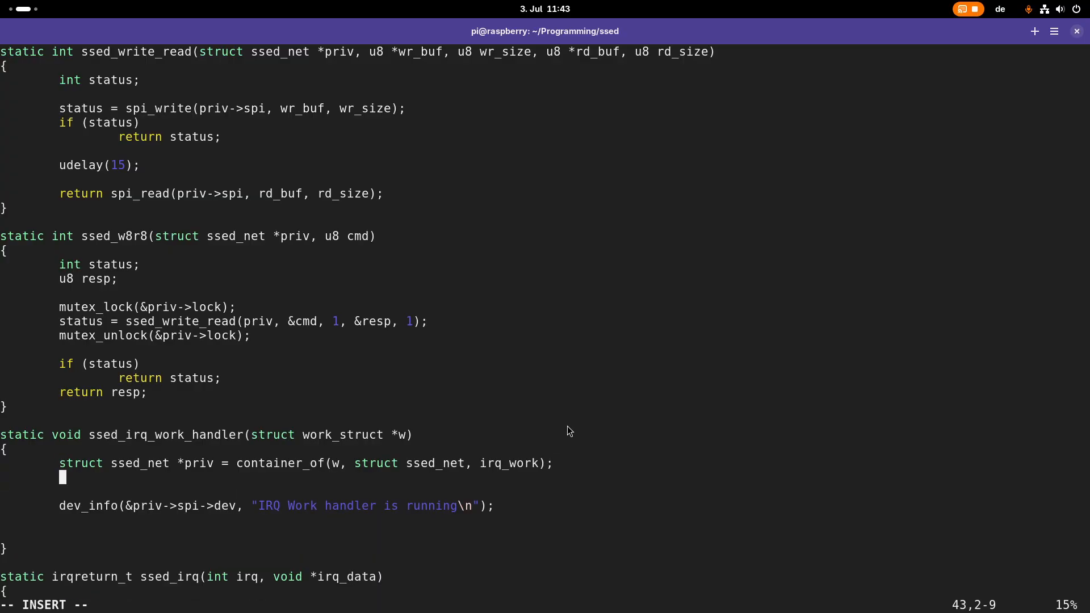
type("u8 resp")
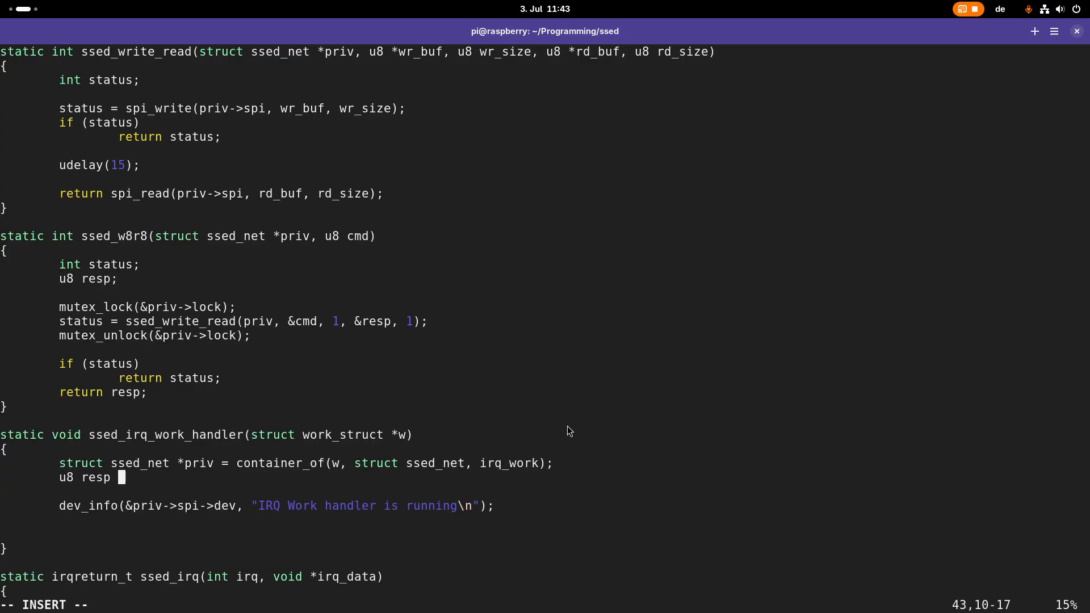
type("=")
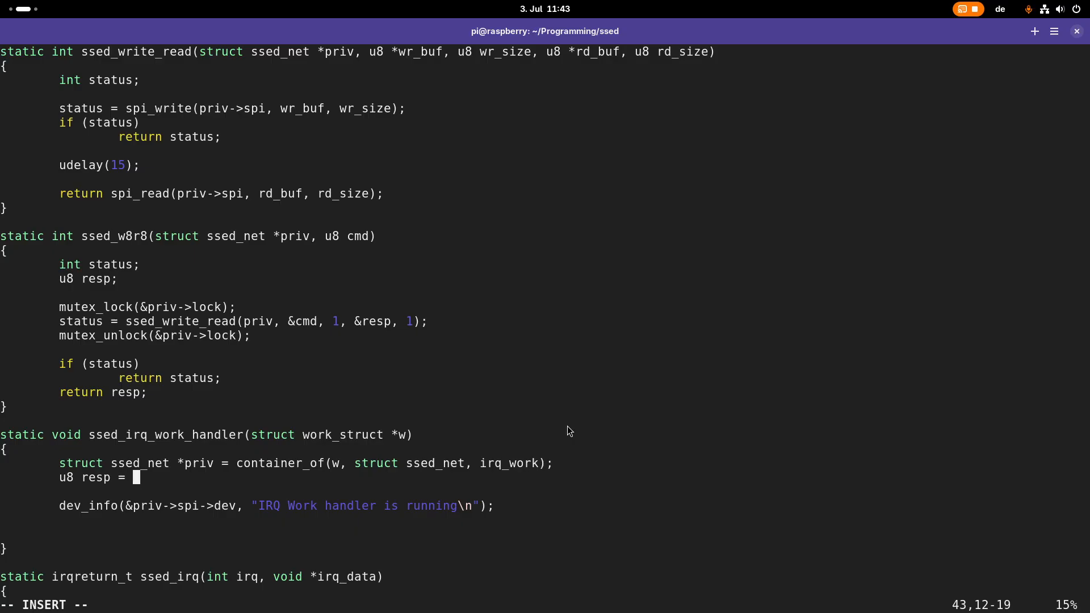
type("ssed_w")
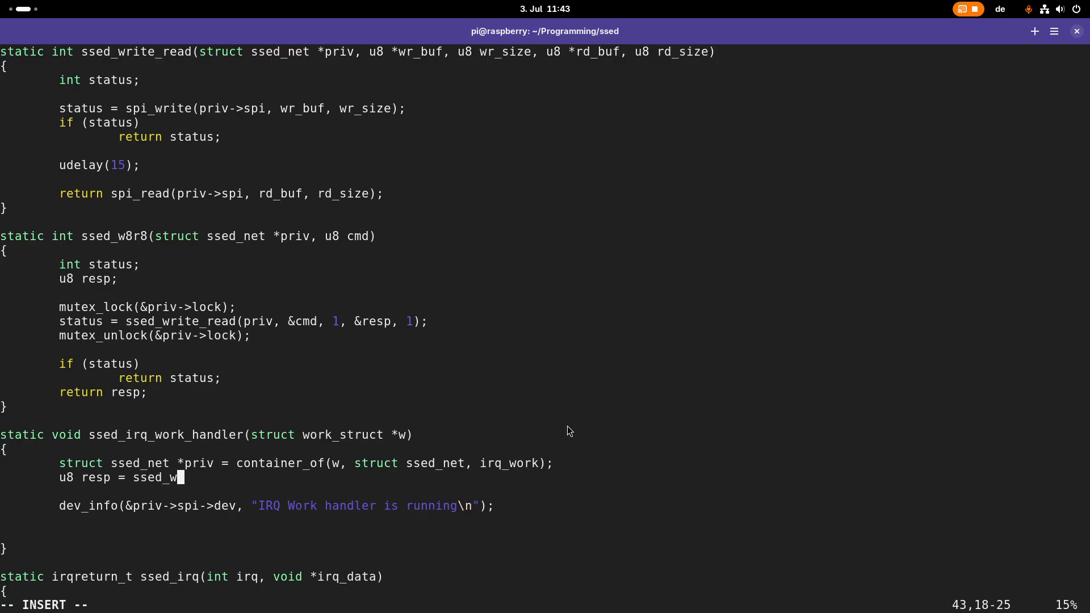
type("8r8(")
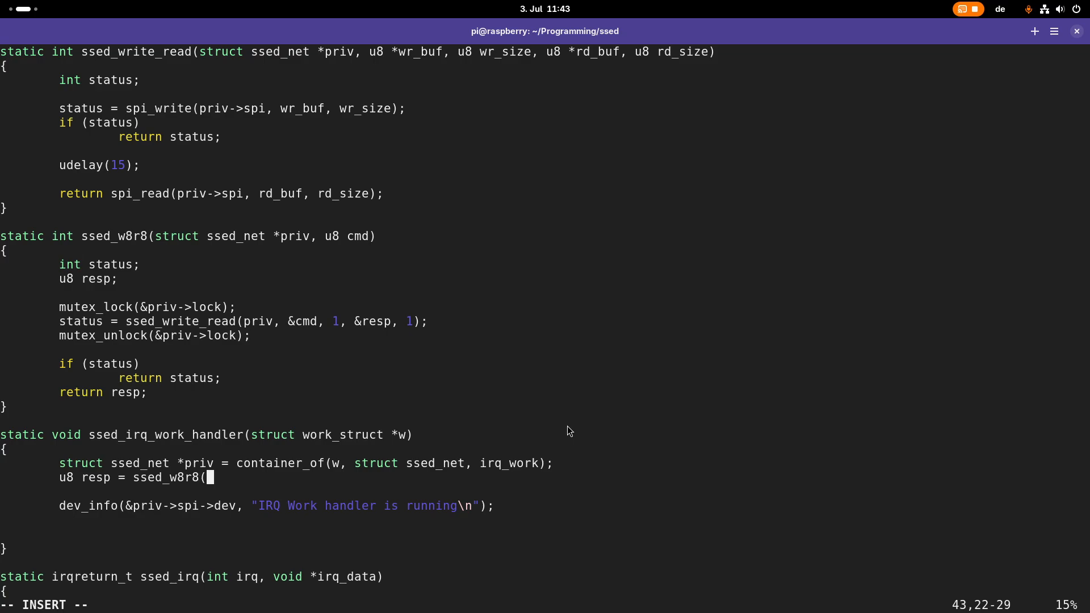
type("priv->spi,")
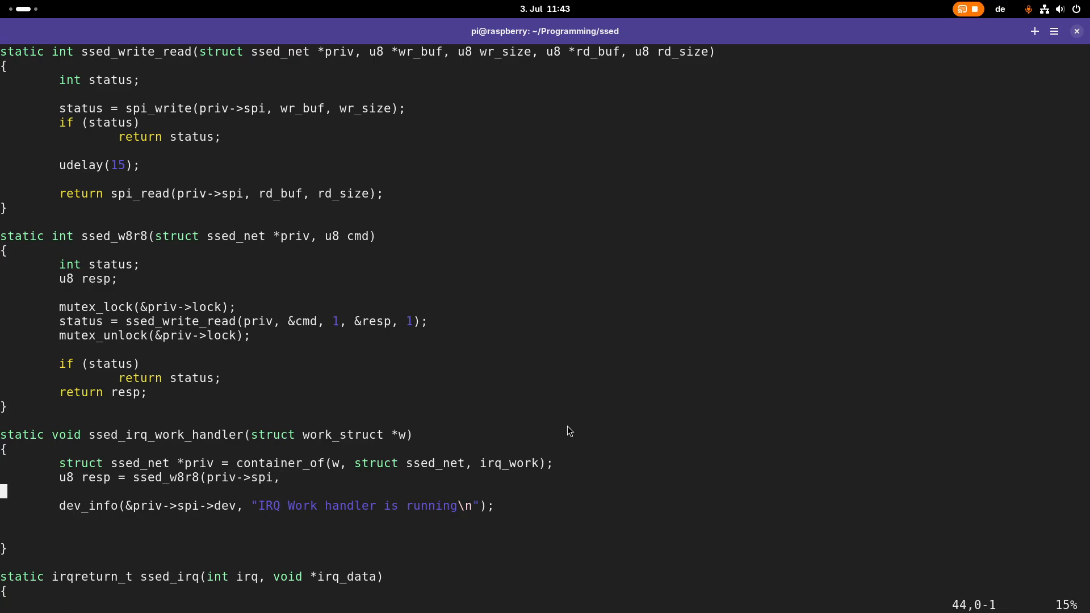
scroll("down", 3)
type(". ")
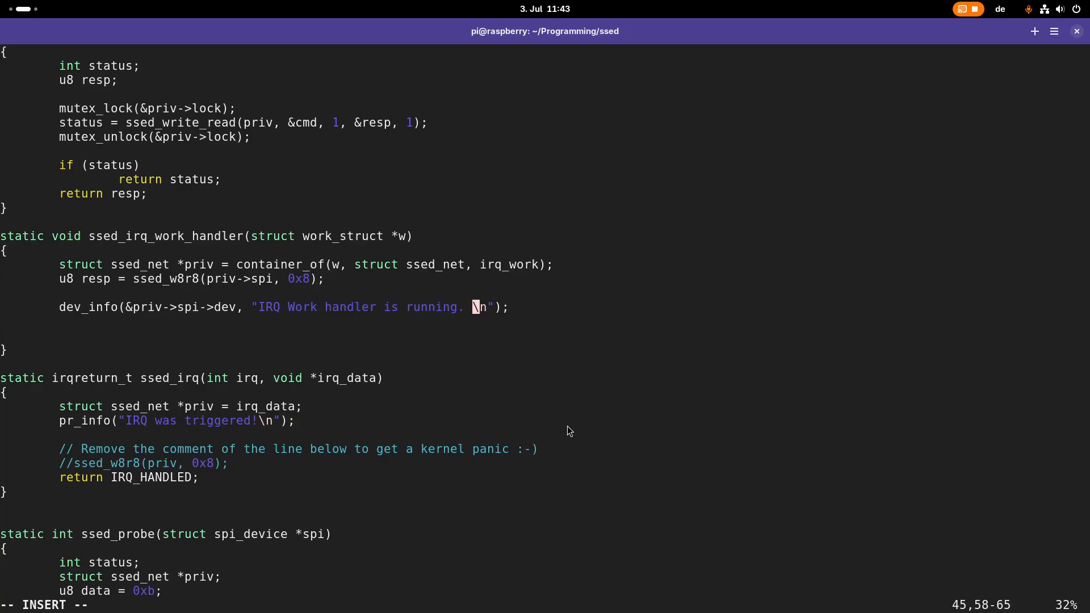
type("IRQ flags:")
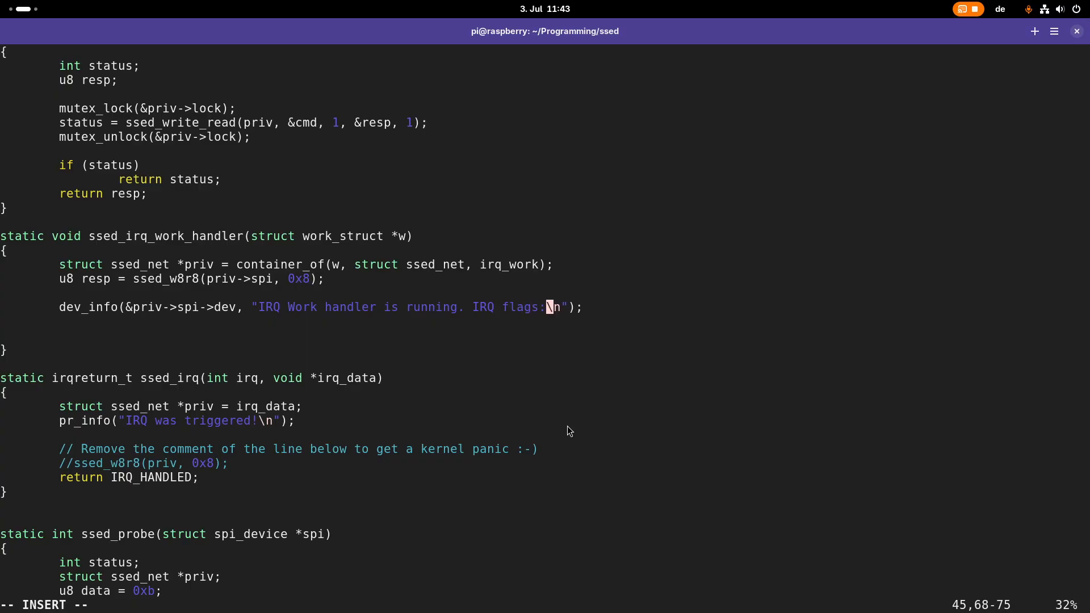
type("0x%x")
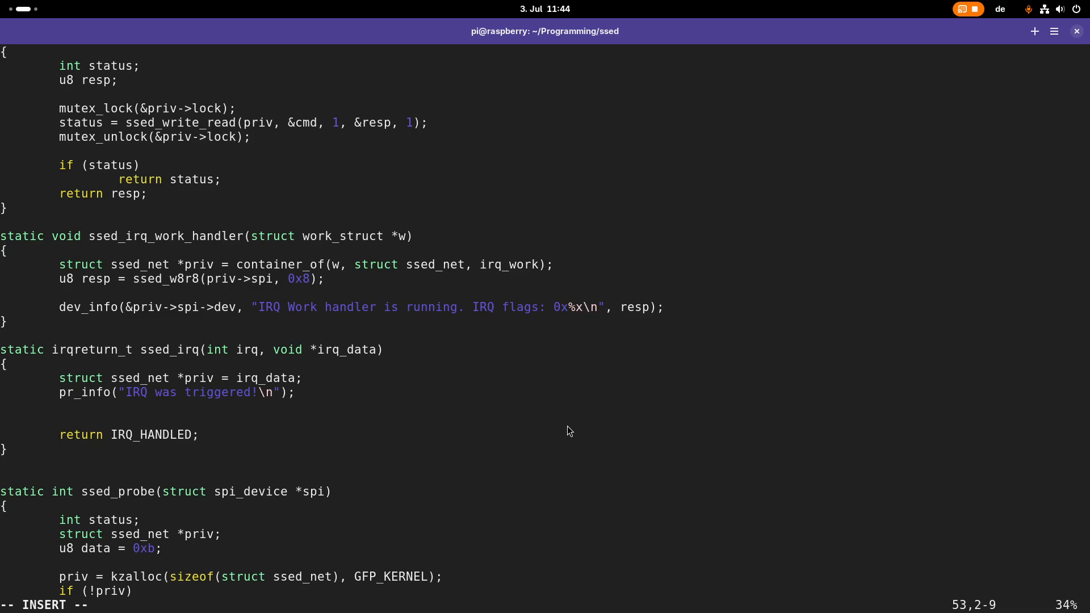
Step: Add schedule_work(&priv->irq_work); in ssed_irq before returning IRQ_HANDLED
type("sche")
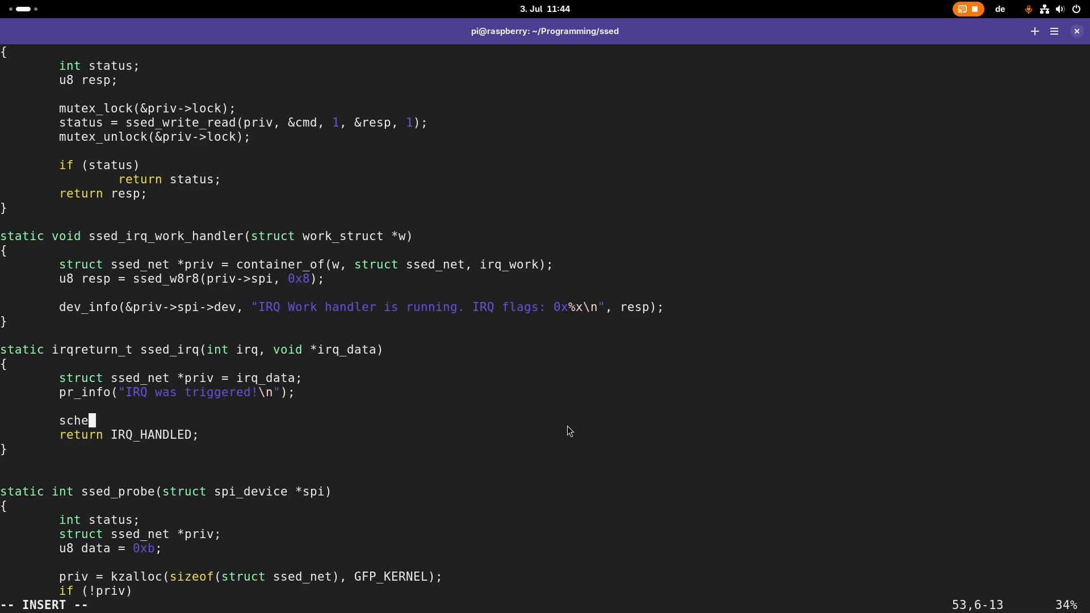
type("dule_work")
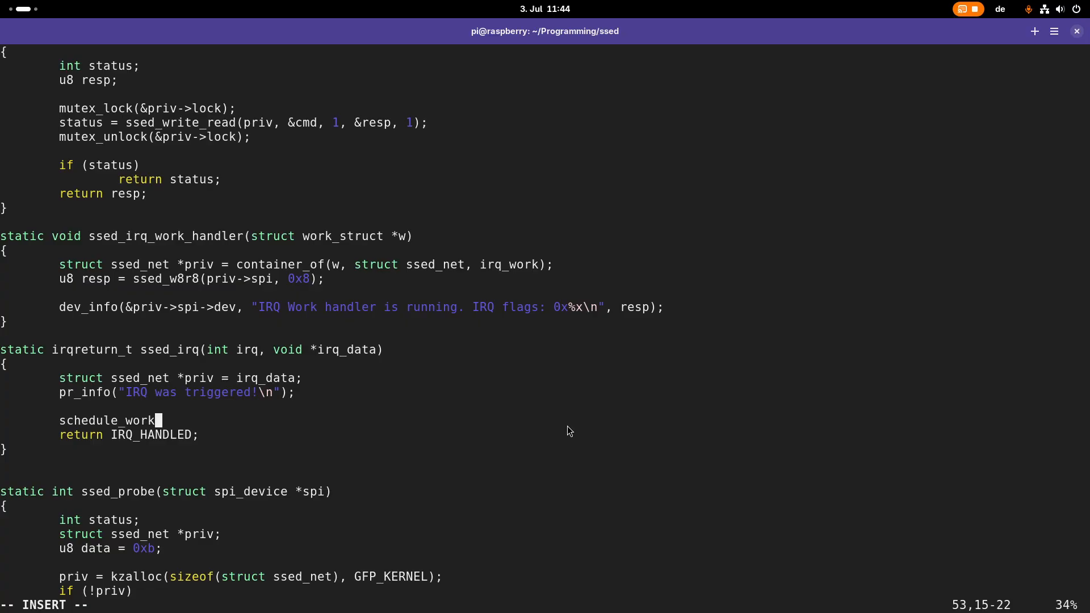
type("(&")
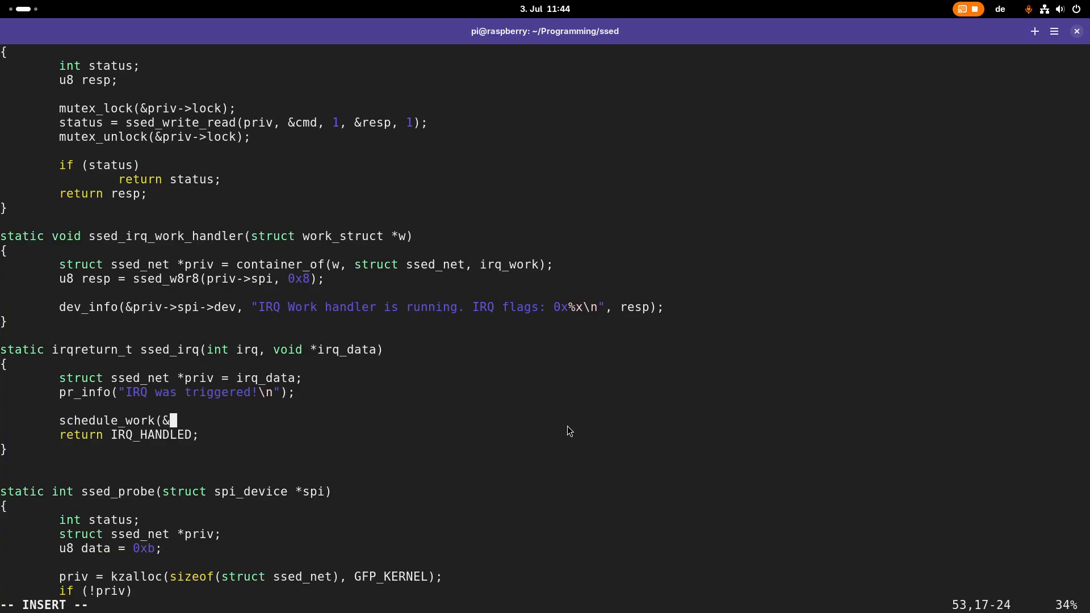
type("priv->")
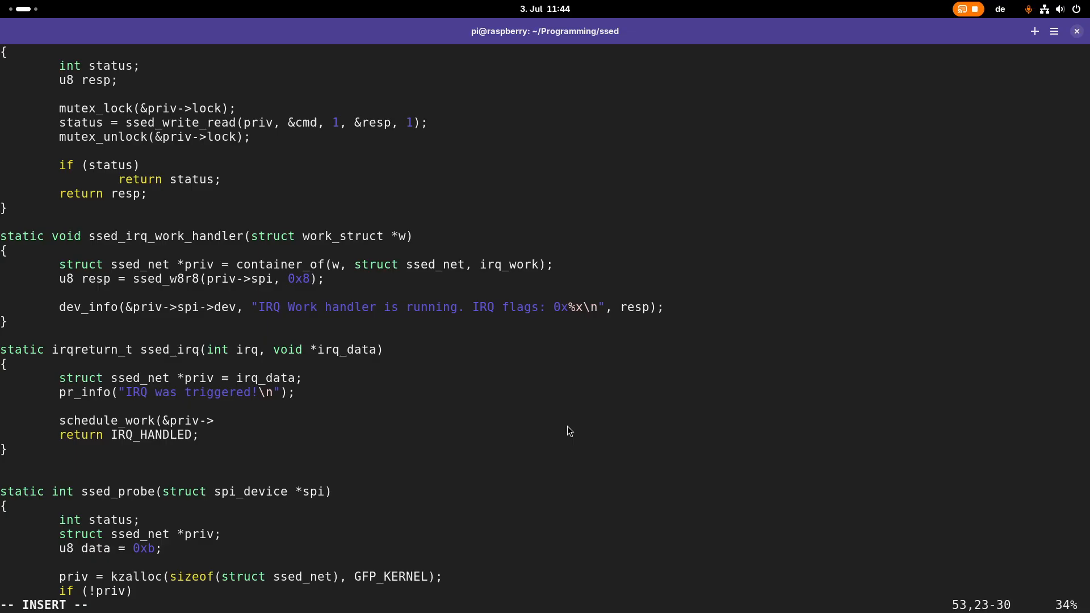
mouse_move(226, 432)
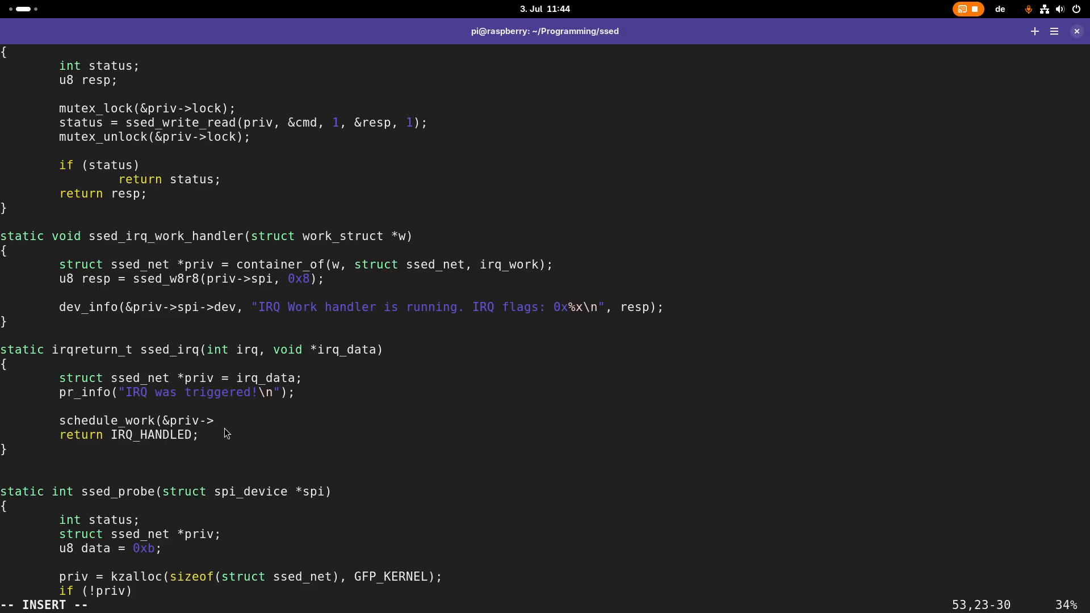
type("irq_w")
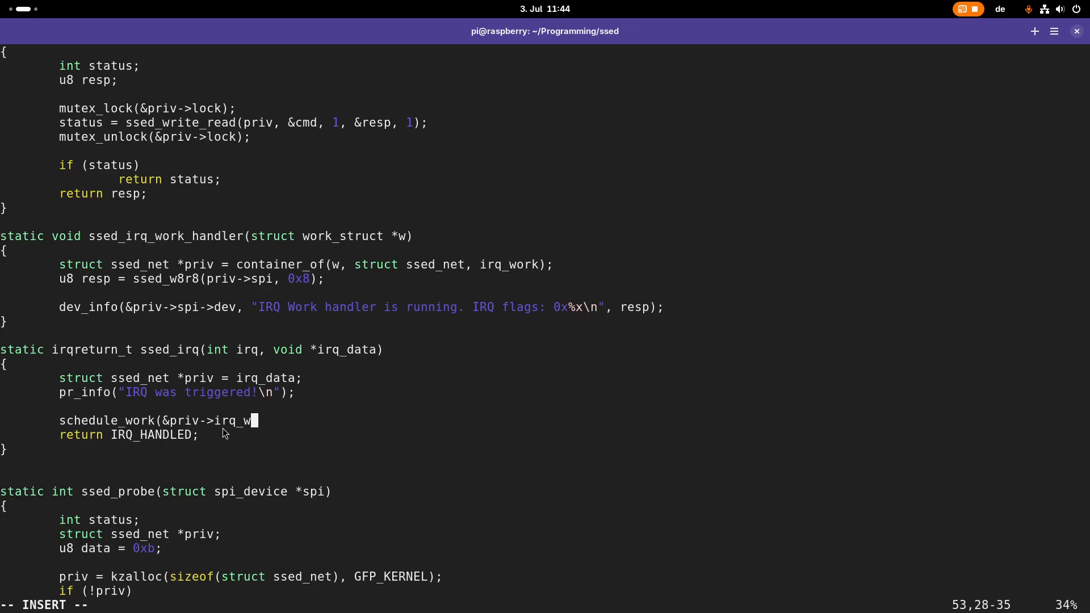
type("ork);")
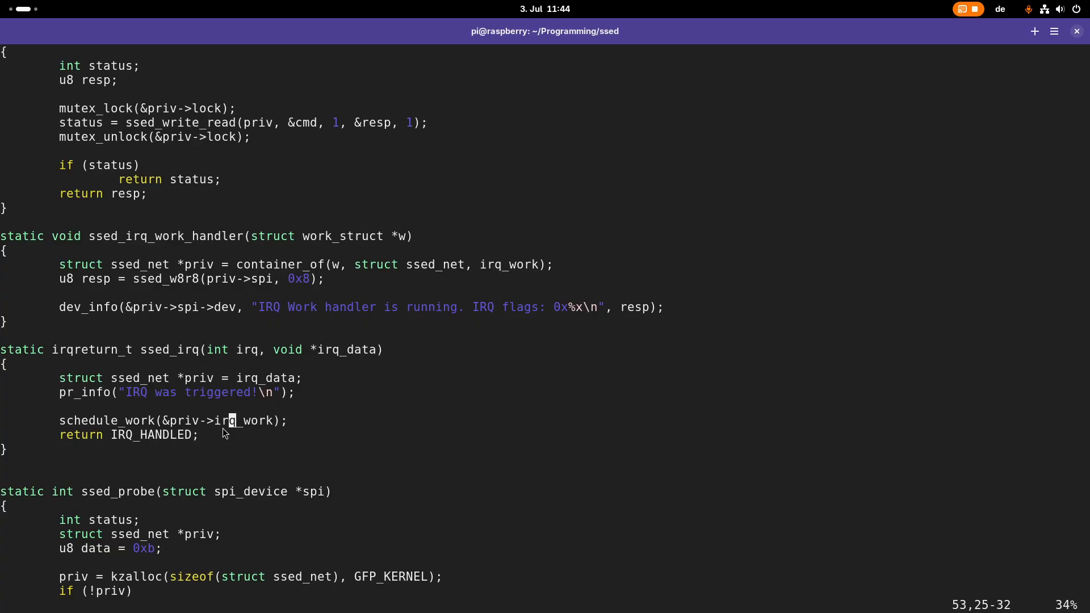
scroll("down", 3)
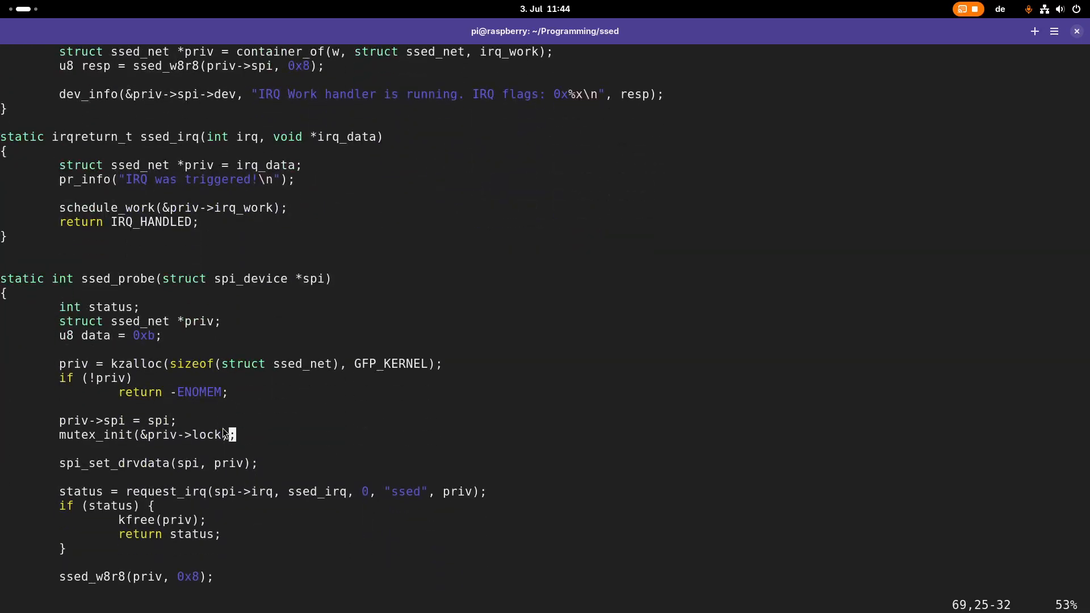
Step: Insert INIT_WORK(&priv->irq_work, ssed_irq_work_handler); below mutex_init and save with :wq
type("IN")
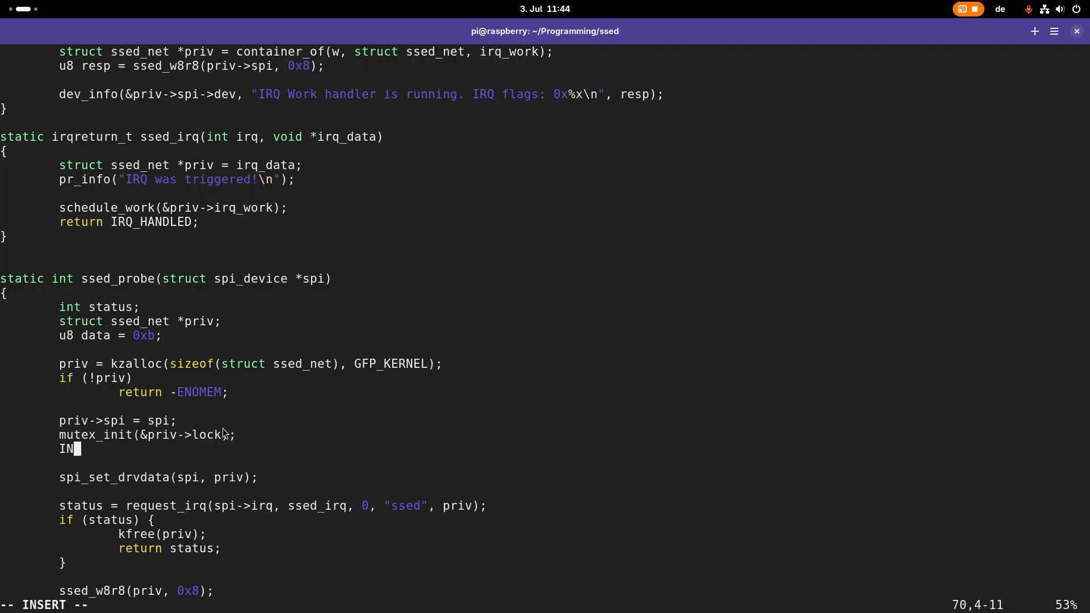
type("IT_WORK(")
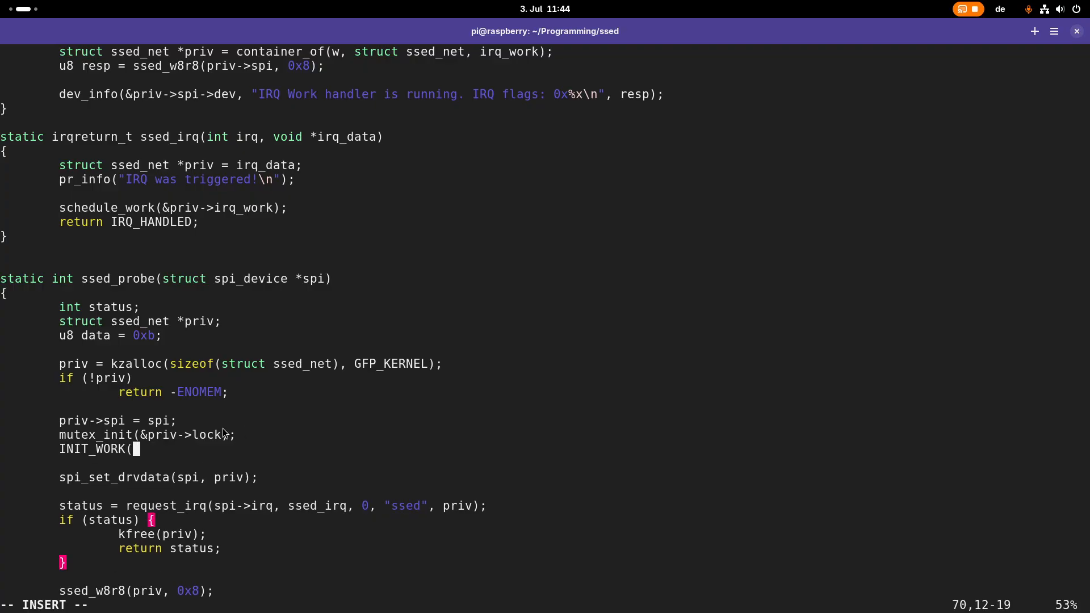
type("&")
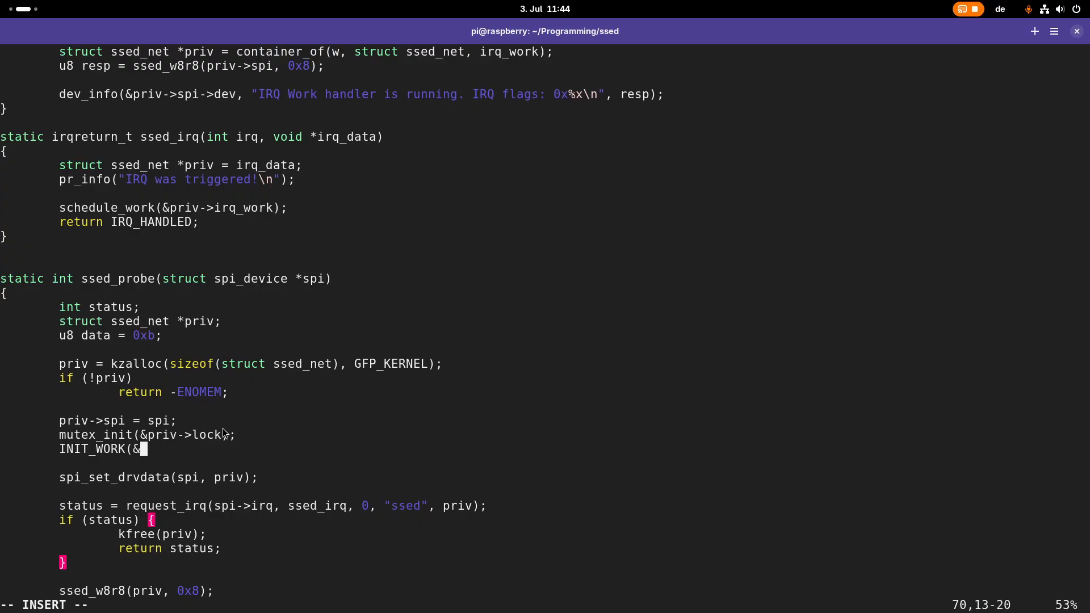
type("or")
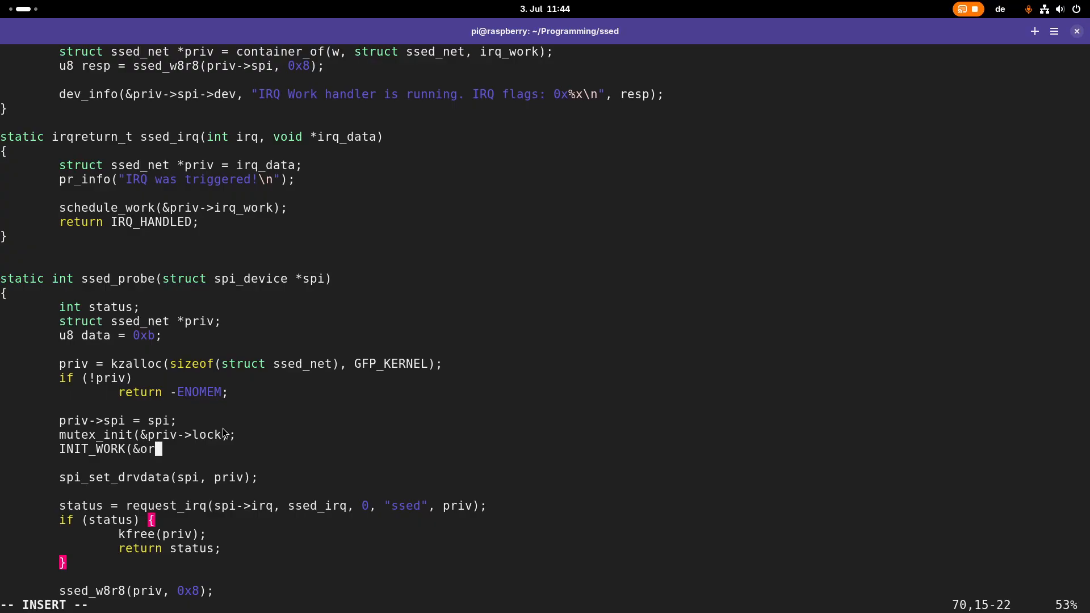
key("BackSpace")
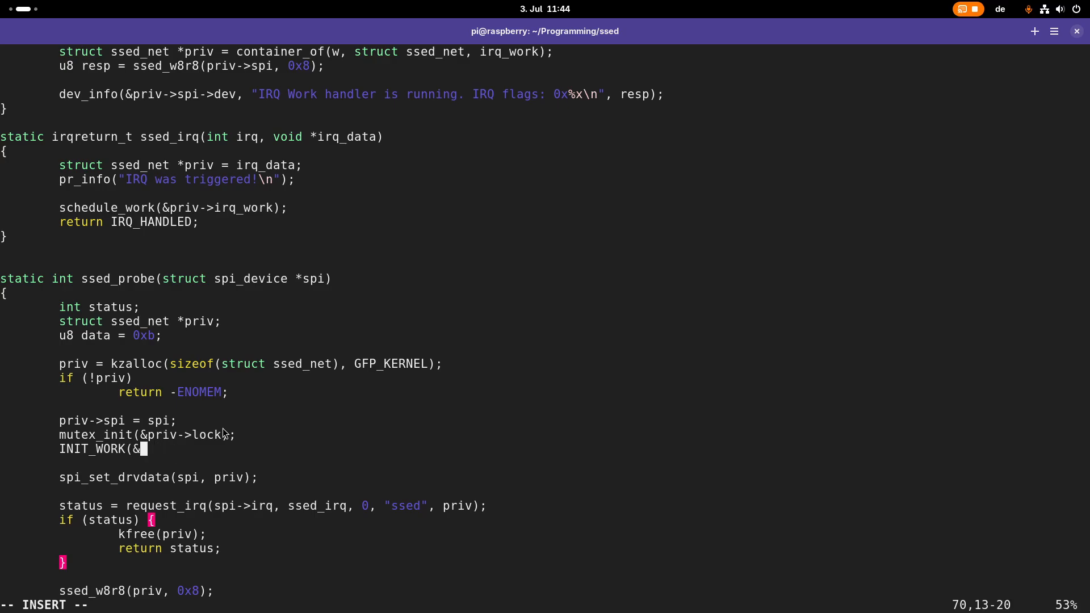
type("priv->irq")
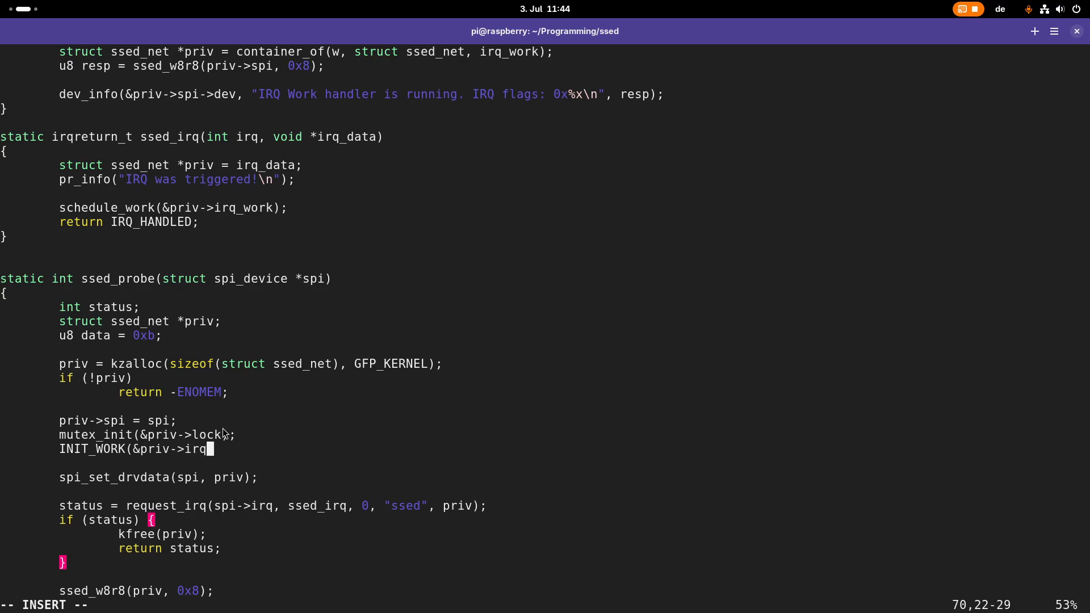
type("_work,")
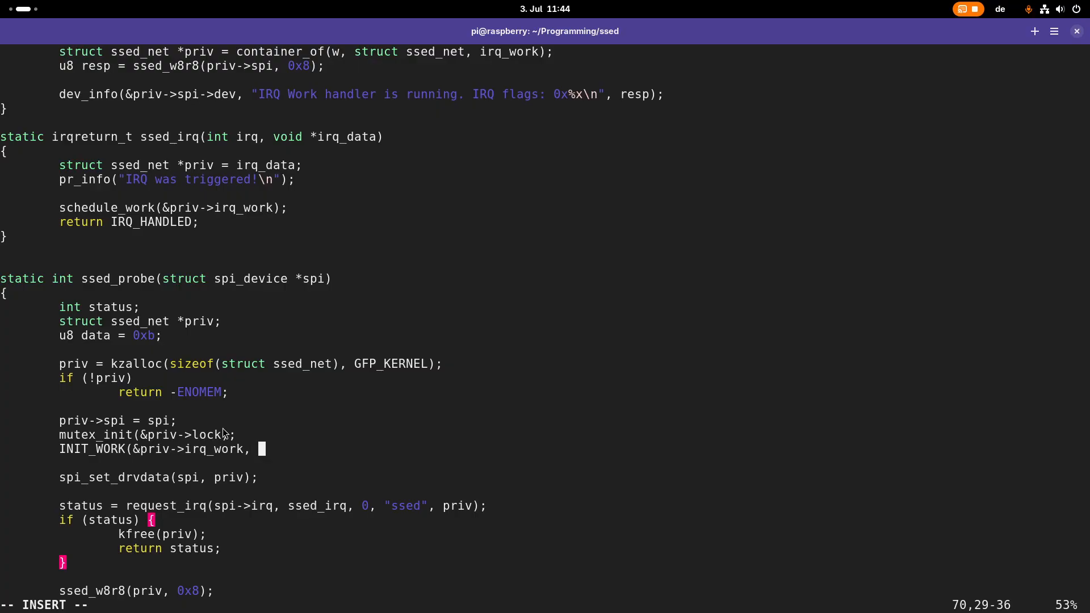
type("ssed_irq_work_handler);")
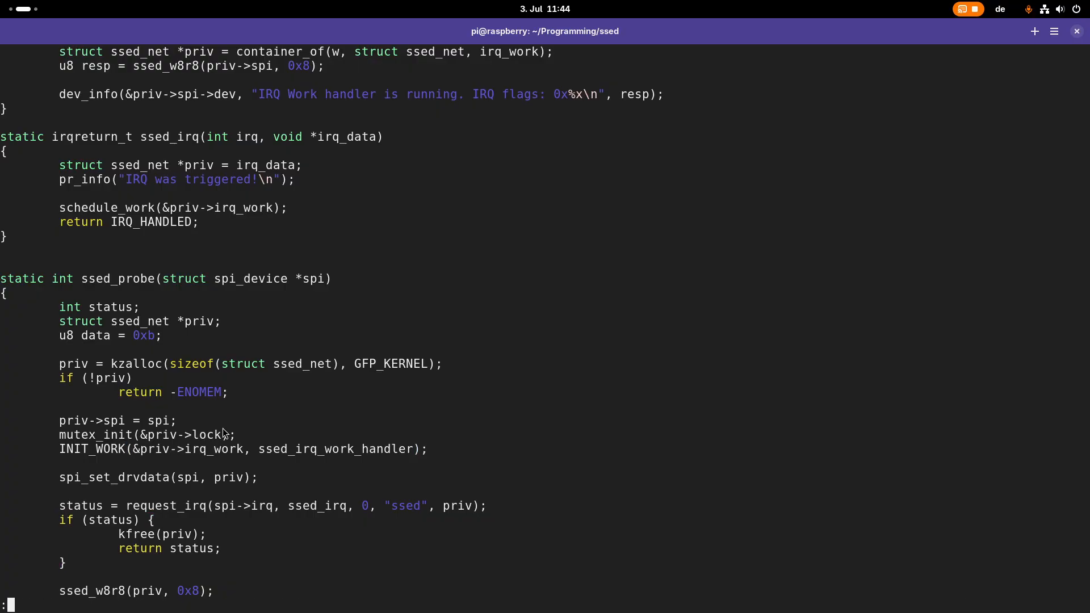
scroll("up", 3)
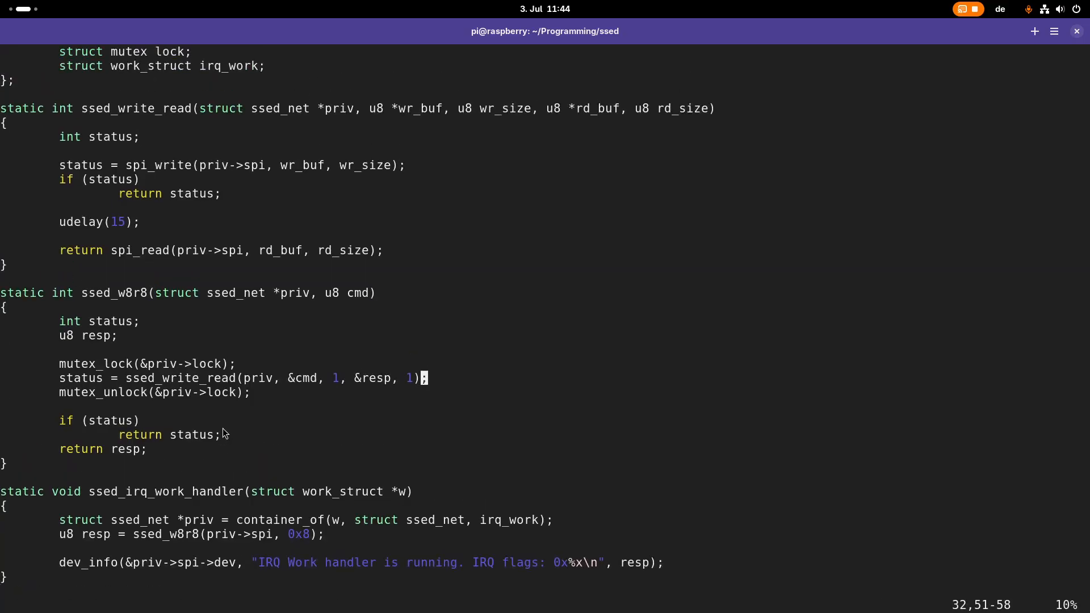
scroll("down", 3)
type("ma")
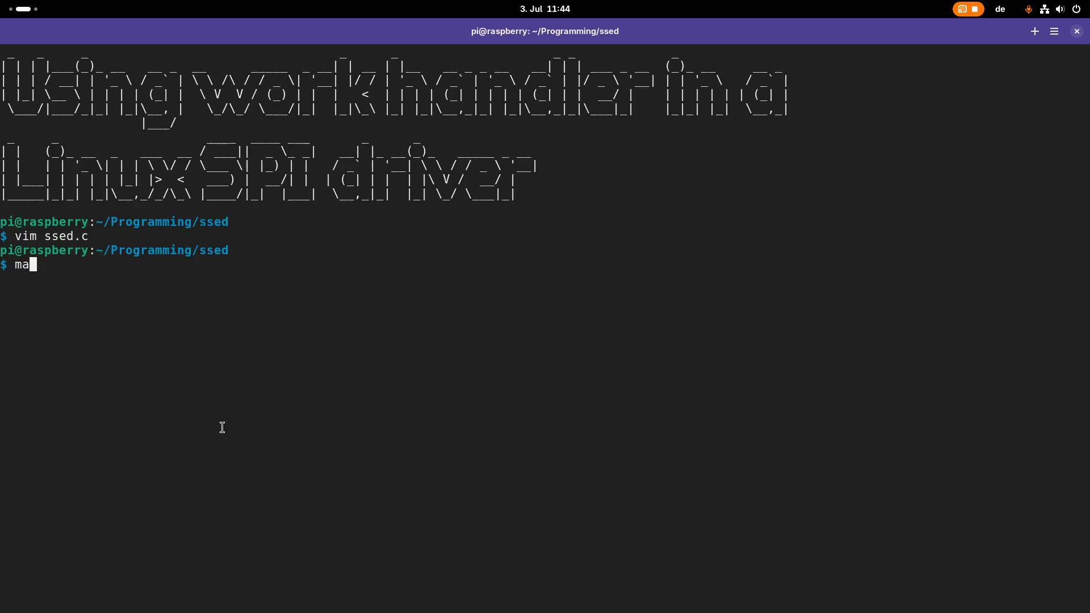
Step: Run make, note the ssed_w8r8 incompatible-pointer error, and rebuild
key("Return")
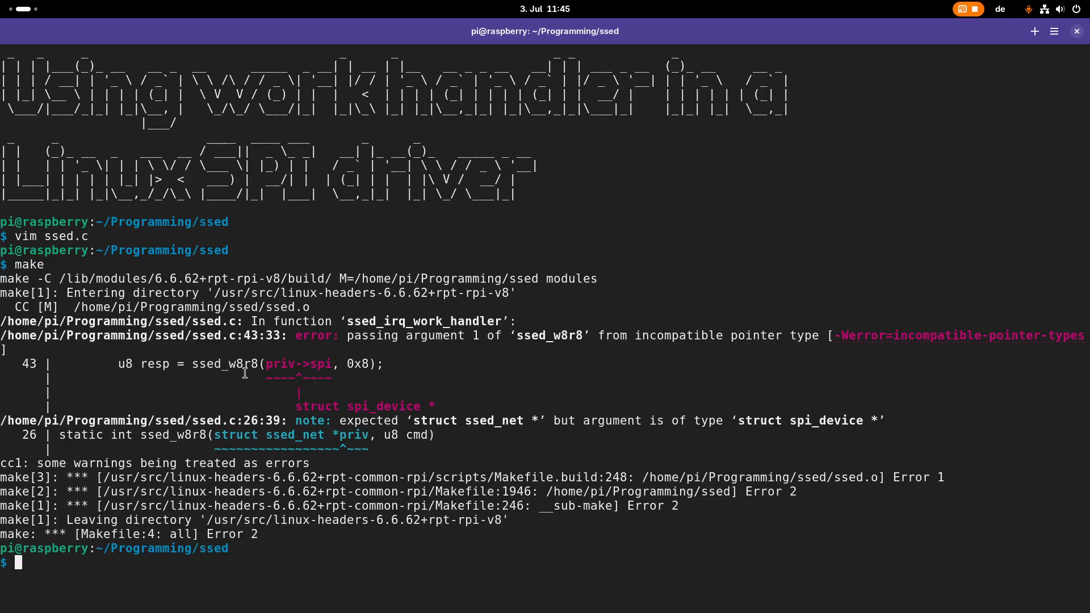
double_click(383, 406)
type("make")
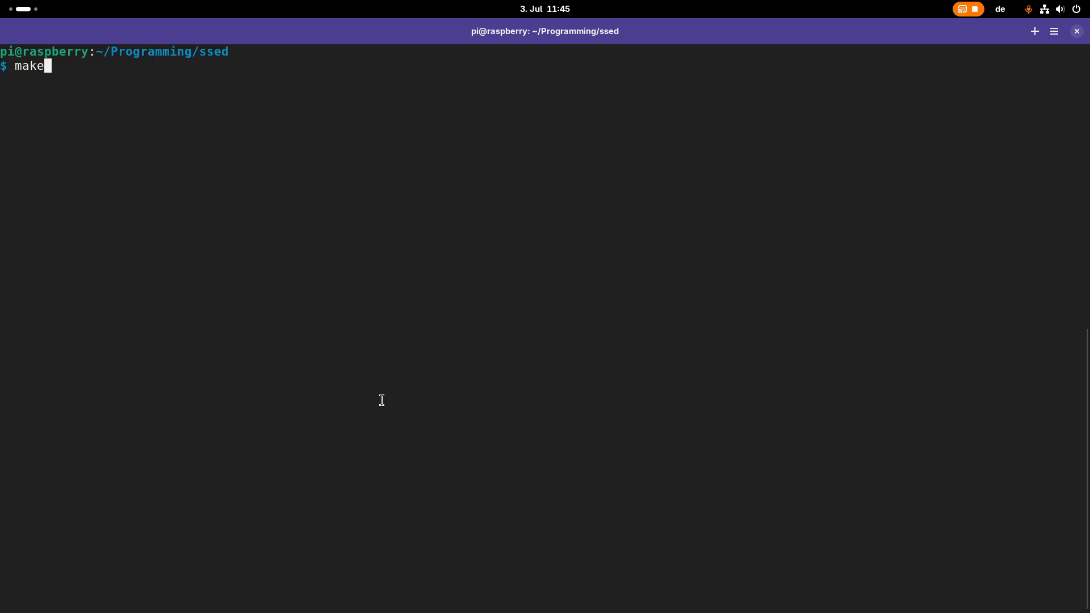
key("Return")
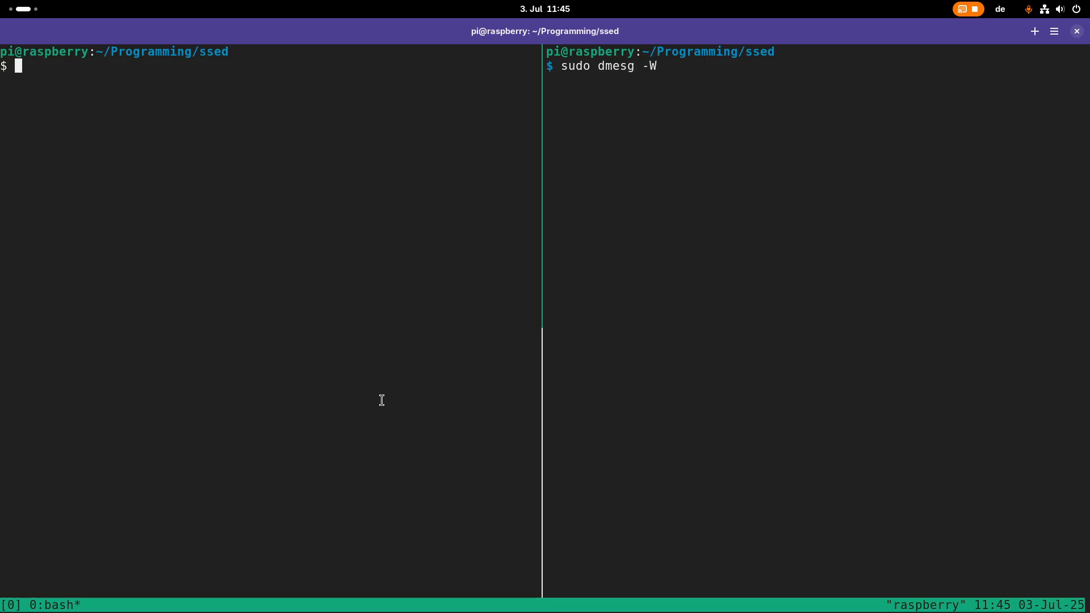
Step: Apply ssed.dtbo with dtoverlay, insmod ssed.ko, and mark IRQ flags 0x0 in dmesg
type("sudo dtoverlay sse")
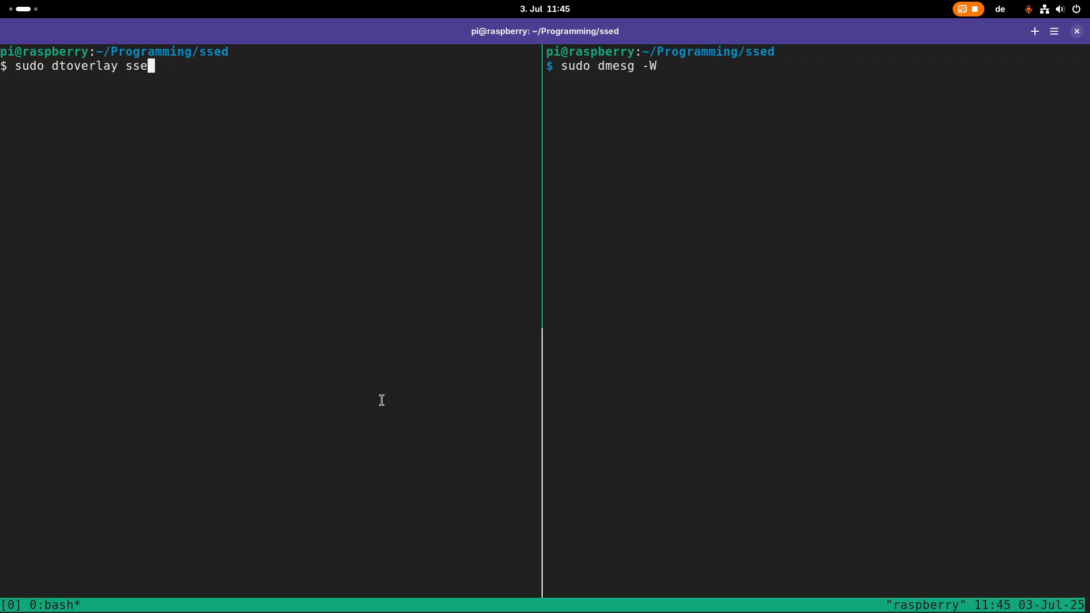
type("d.d")
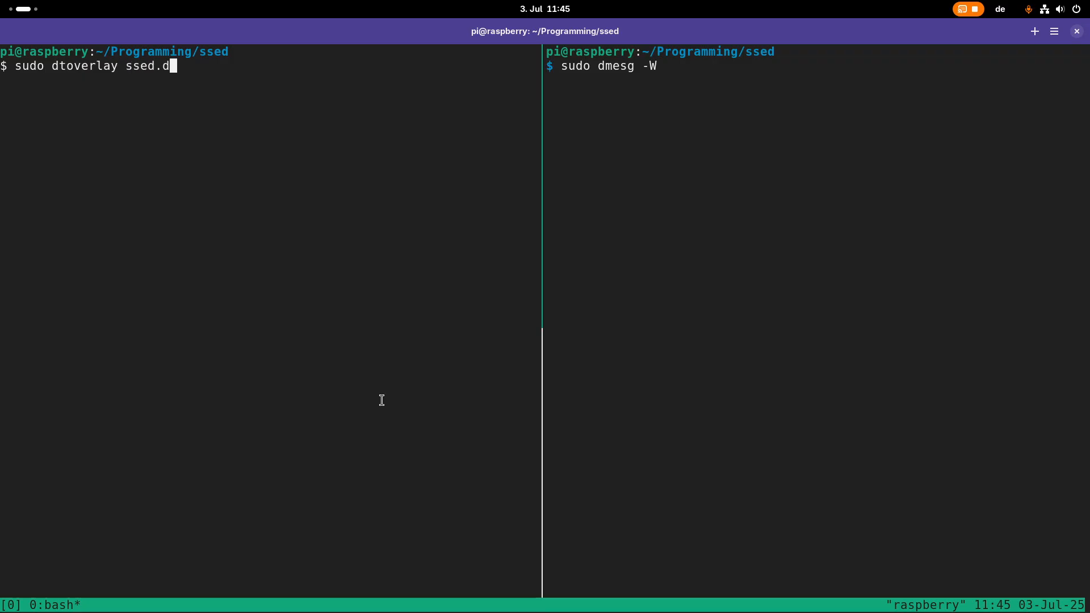
key("Return")
type("sudo insmod")
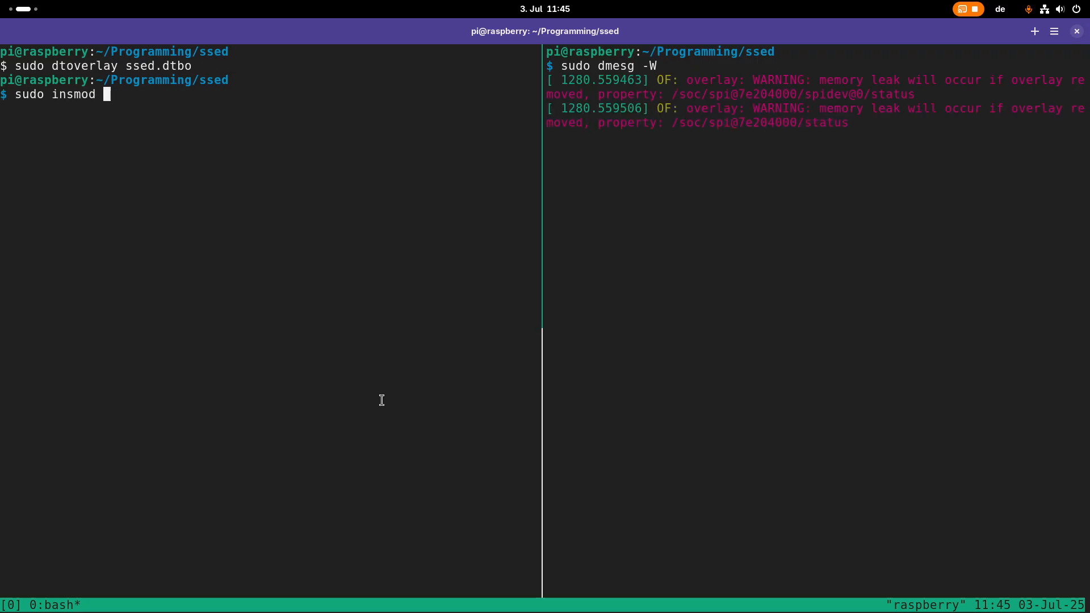
type("ssed.k")
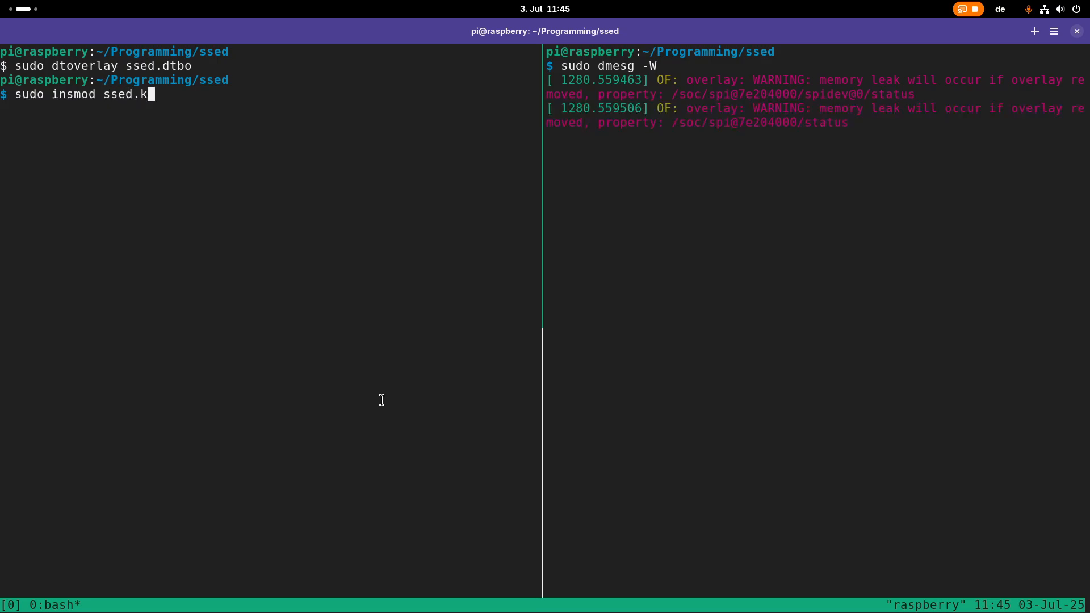
key("Return")
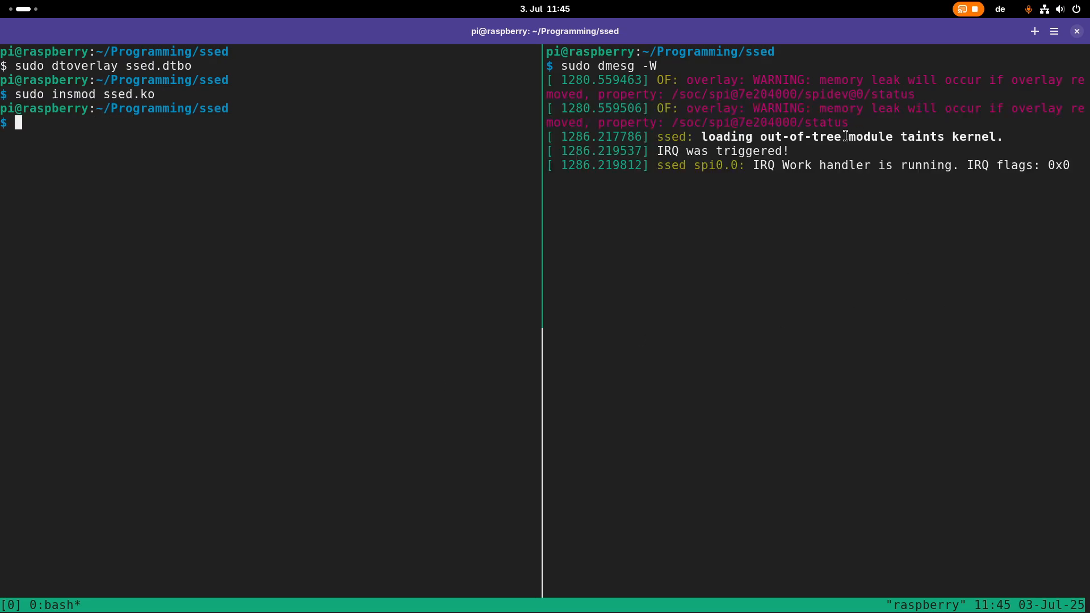
double_click(723, 151)
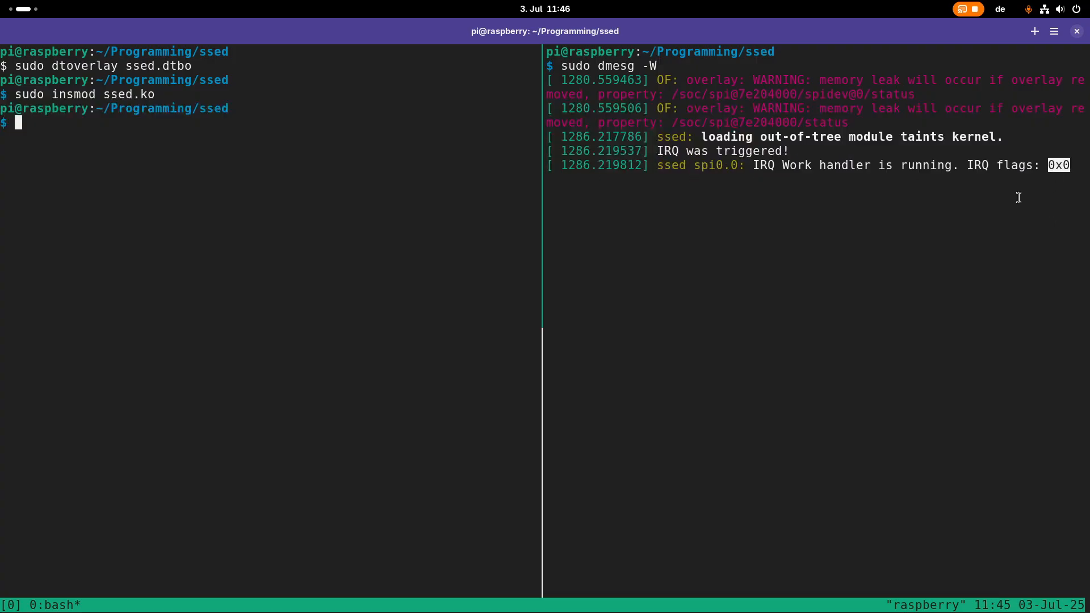
mouse_move(1035, 179)
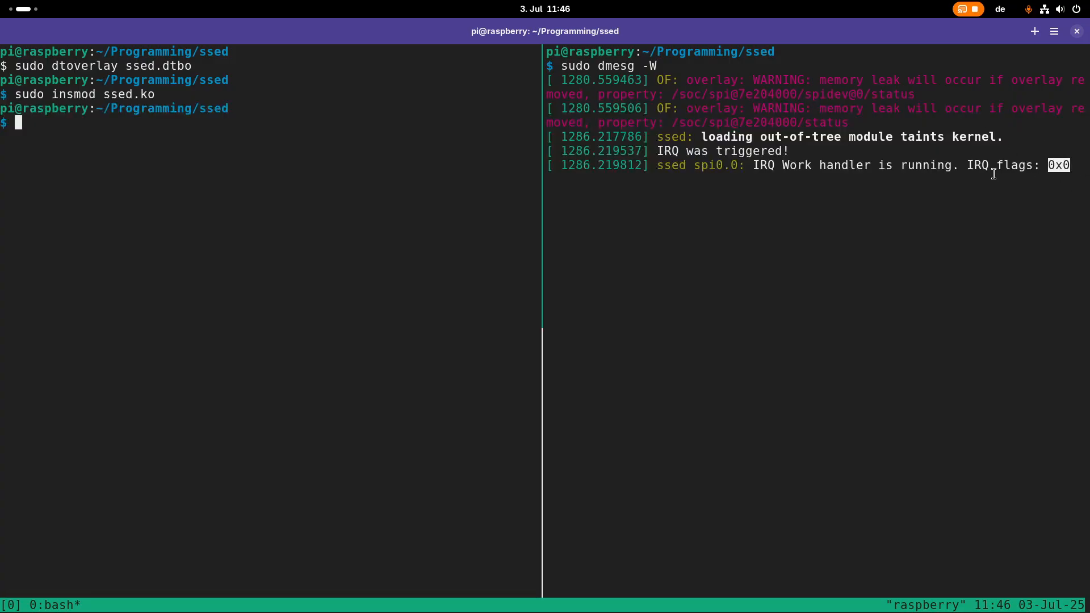
mouse_move(1073, 178)
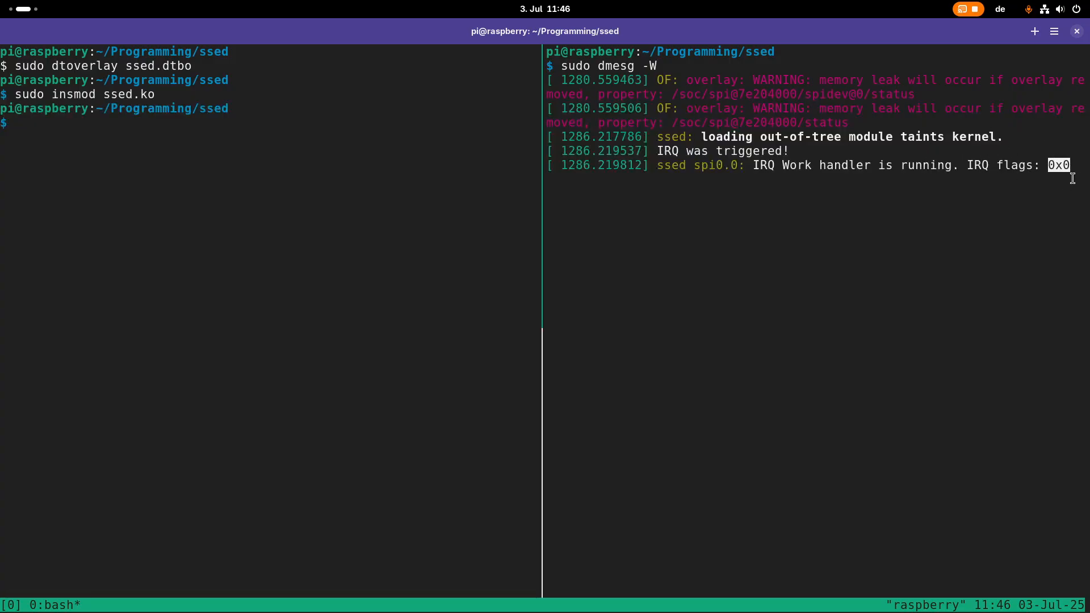
Step: Unload the ssed module with sudo rmmod ssed, then reload ssed.ko from command history
type("sudo r")
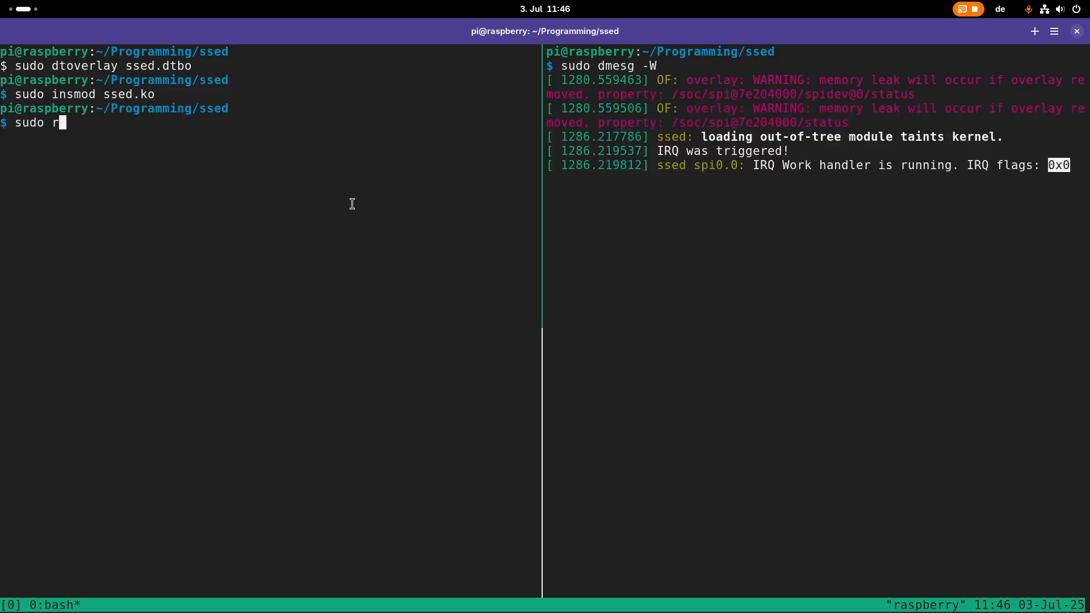
key("Return")
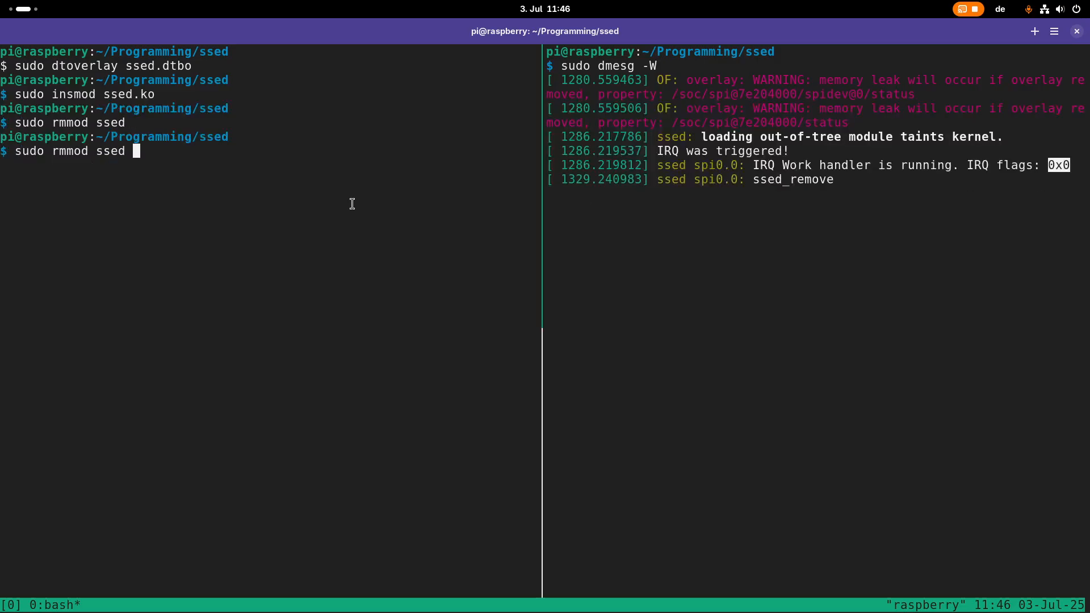
key("Return")
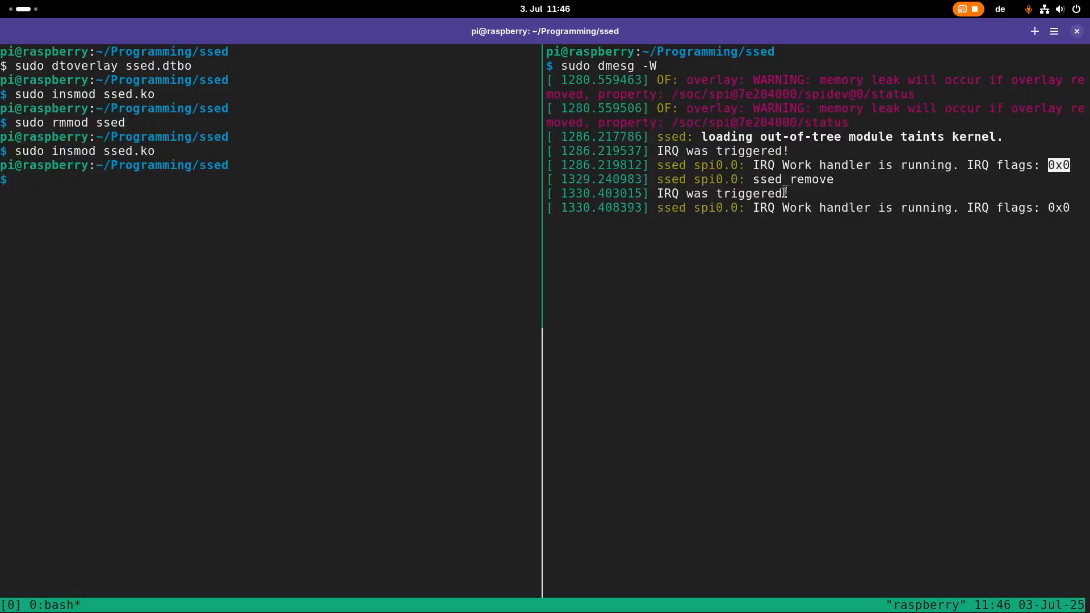
mouse_move(783, 224)
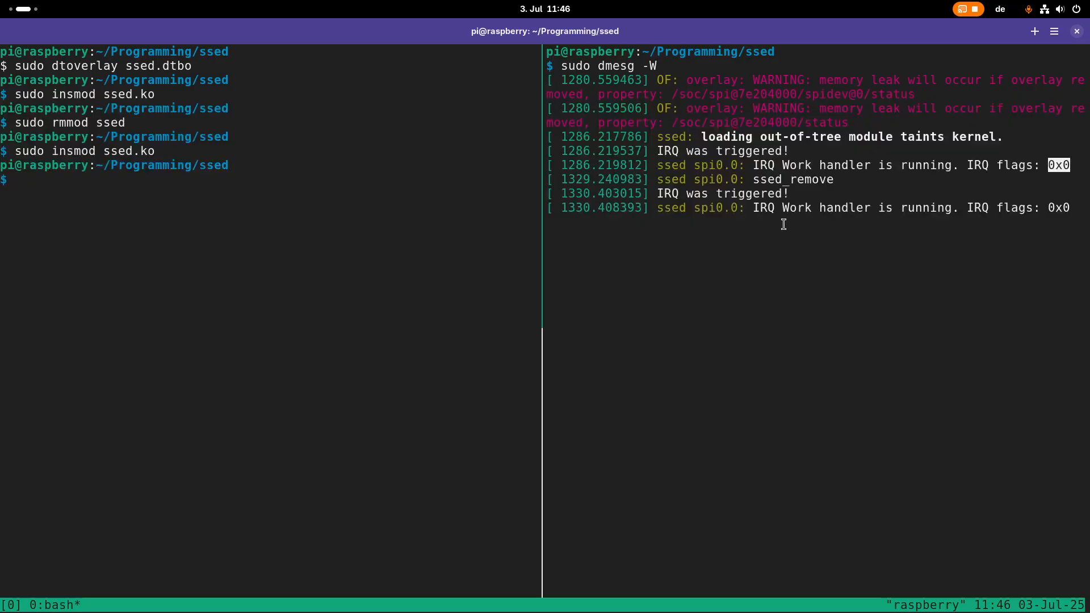
mouse_move(921, 224)
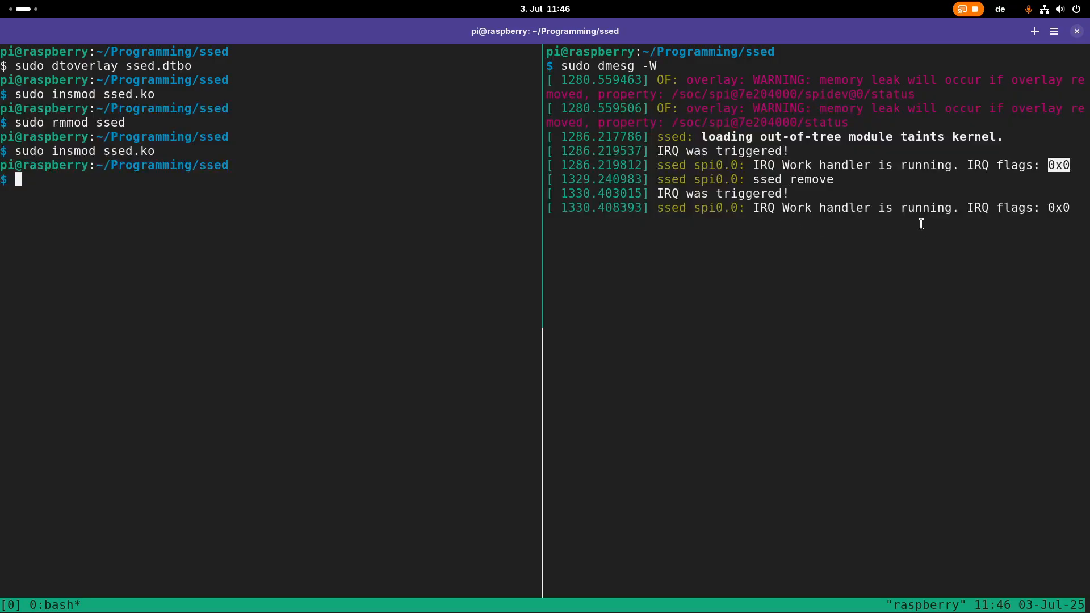